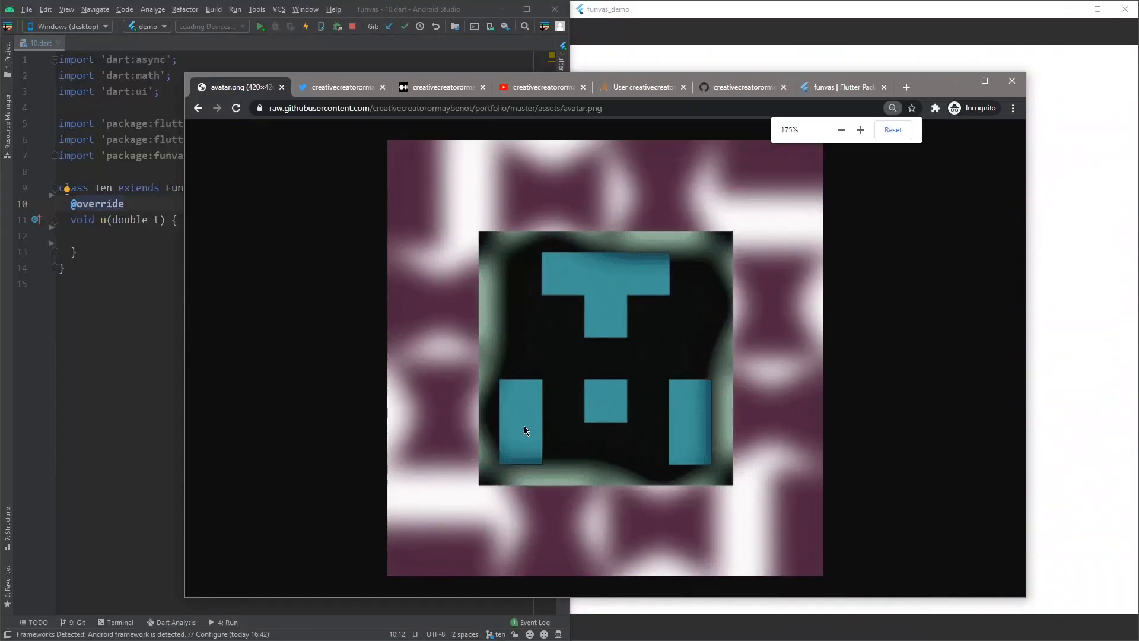
# Look through the Twitter profile and return to the blended avatar composite image.
pyautogui.click(341, 87)
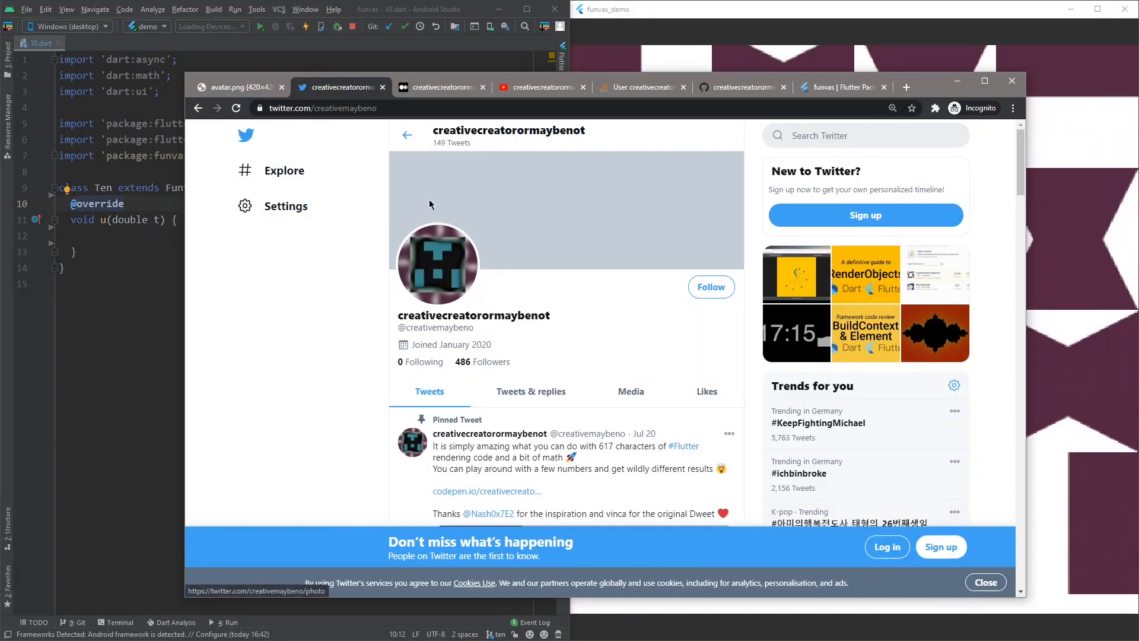
pyautogui.click(540, 87)
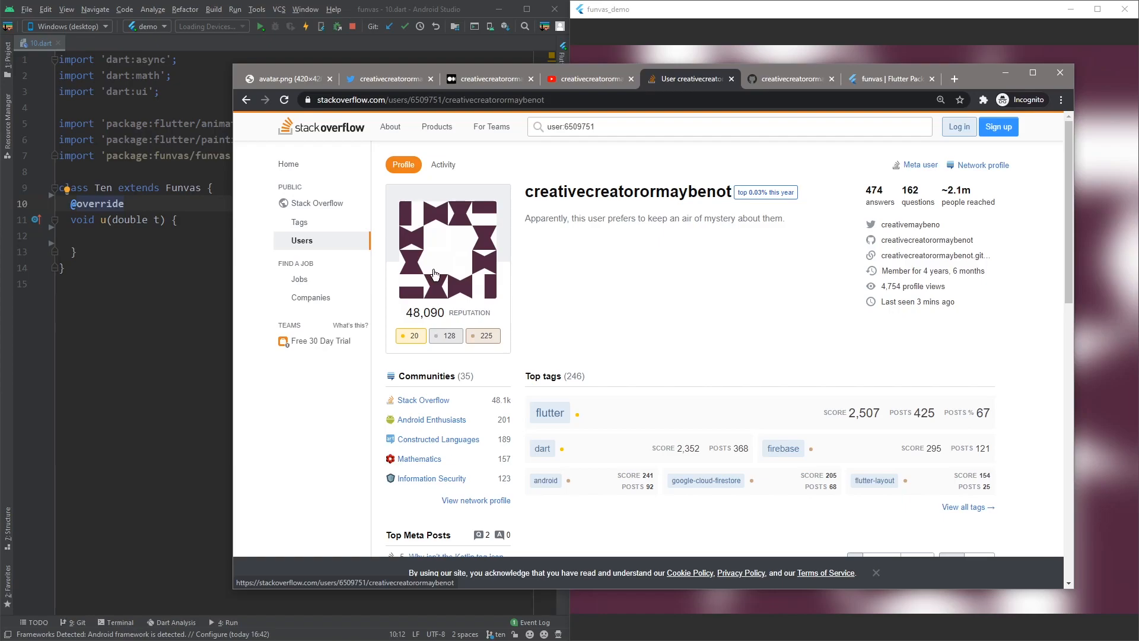
pyautogui.click(285, 78)
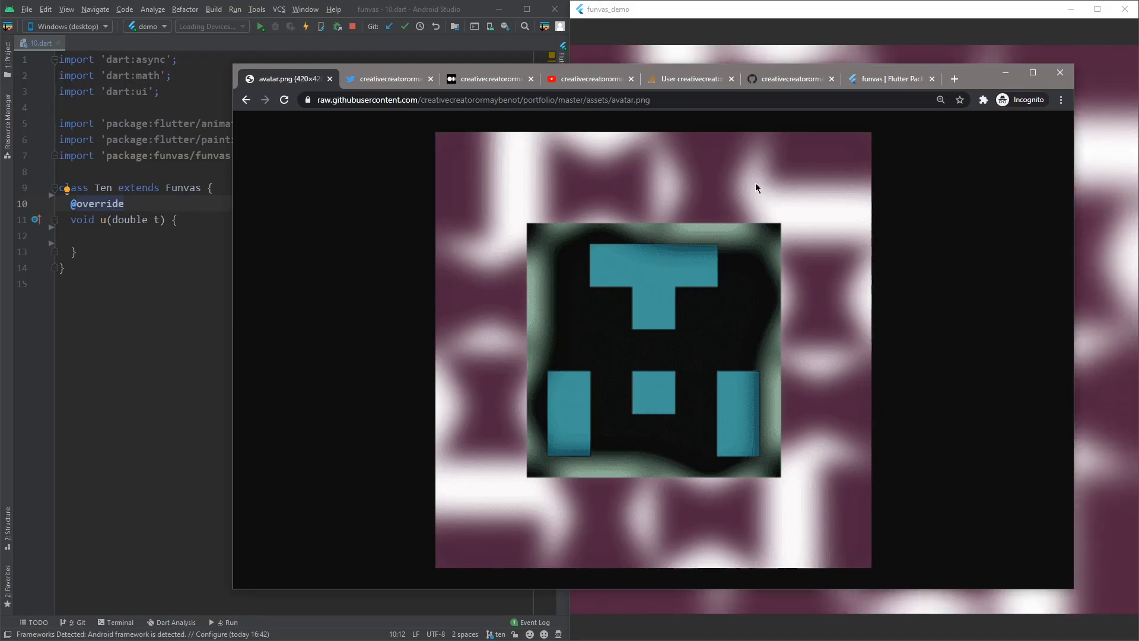
# View the Stack Overflow and GitHub avatars, then land on the funvas pub.dev page.
pyautogui.click(688, 79)
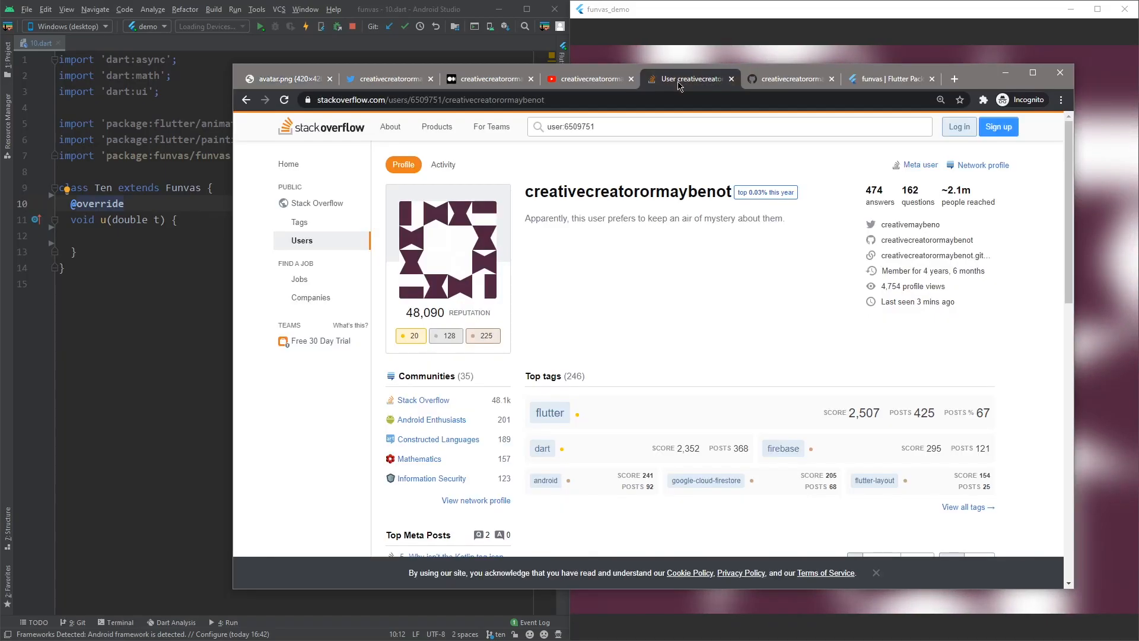
pyautogui.click(788, 78)
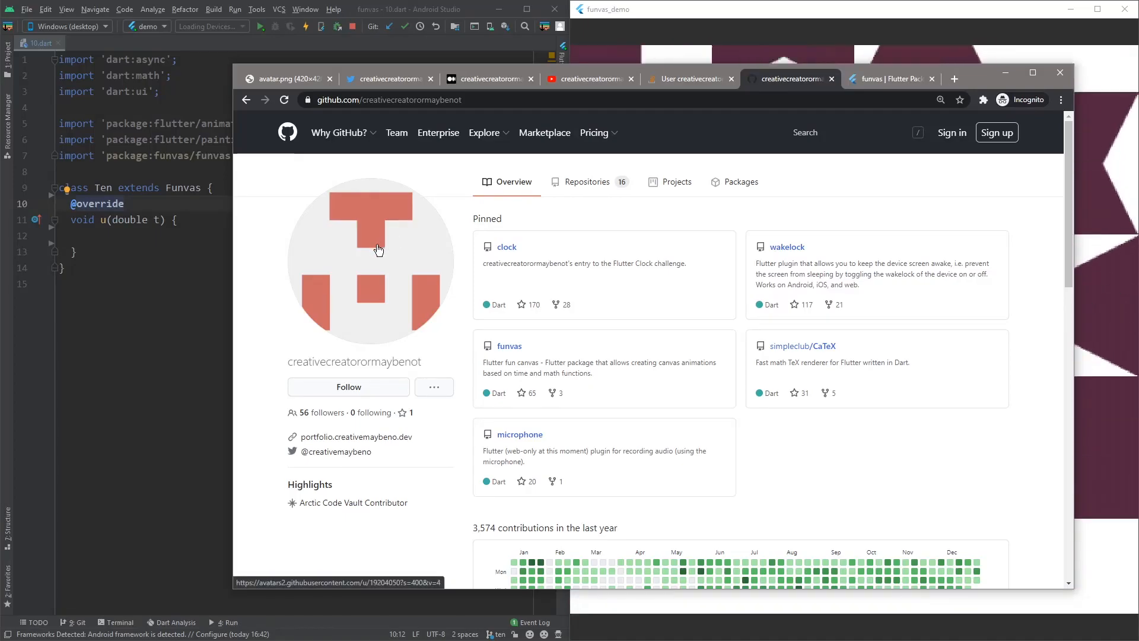
pyautogui.moveTo(382, 256)
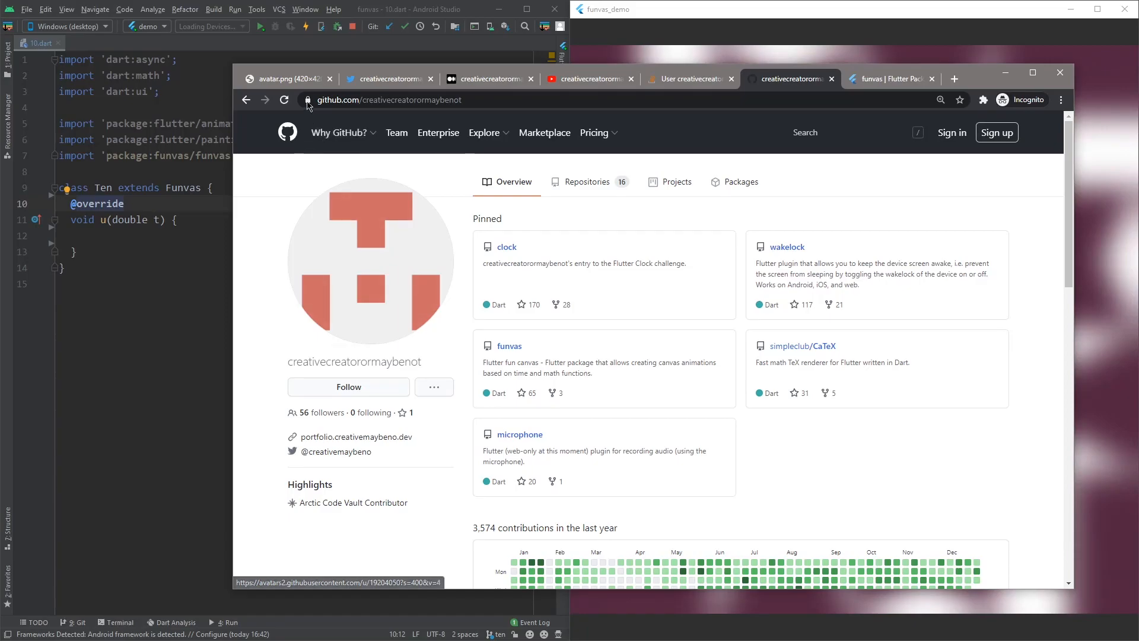
pyautogui.click(287, 78)
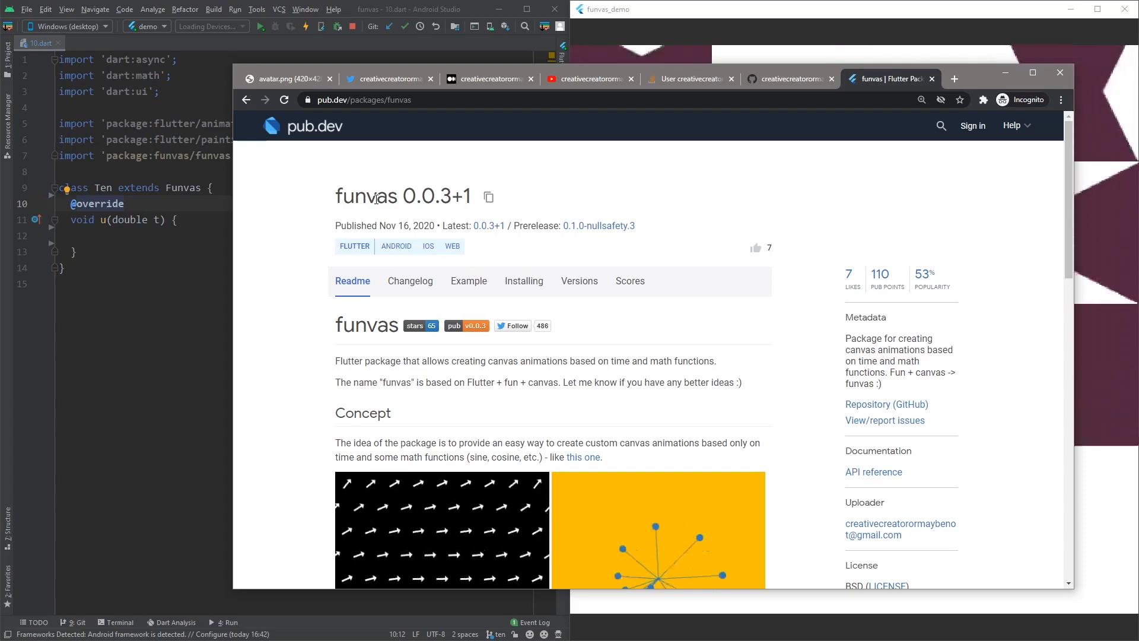
# Reach the funvas GitHub repository from the pub.dev page.
pyautogui.scroll(-3)
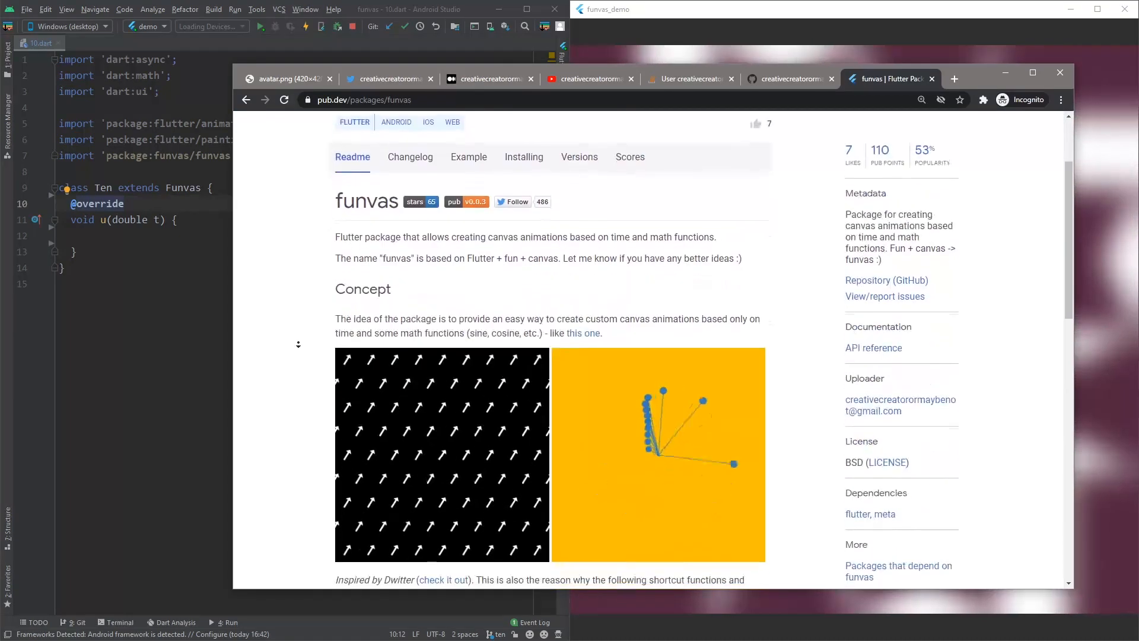
pyautogui.scroll(-3)
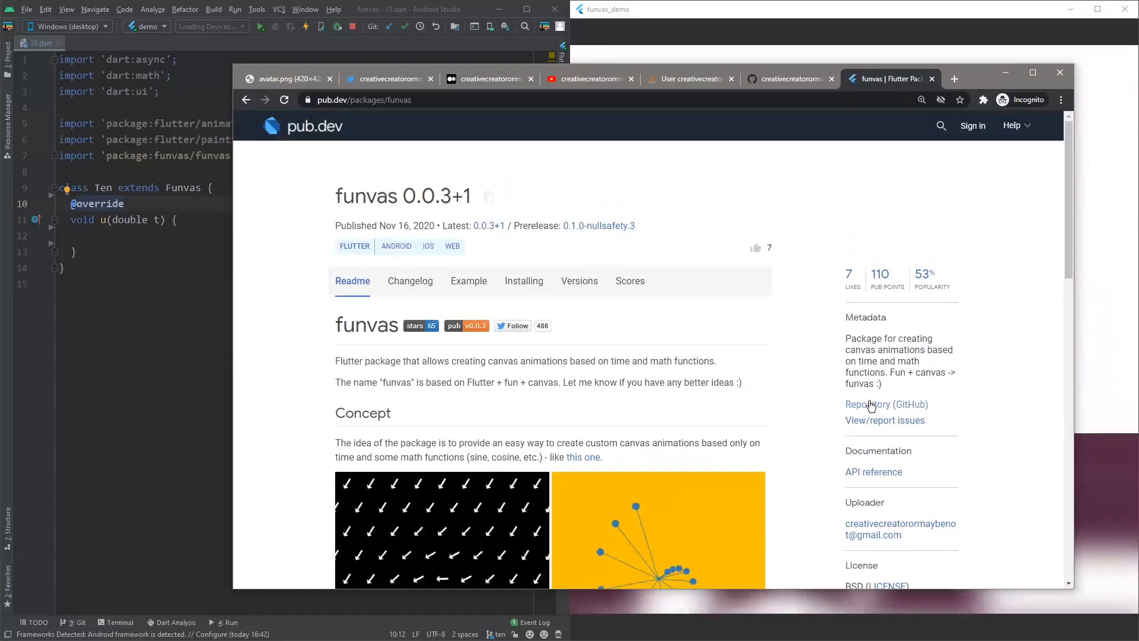
pyautogui.click(887, 404)
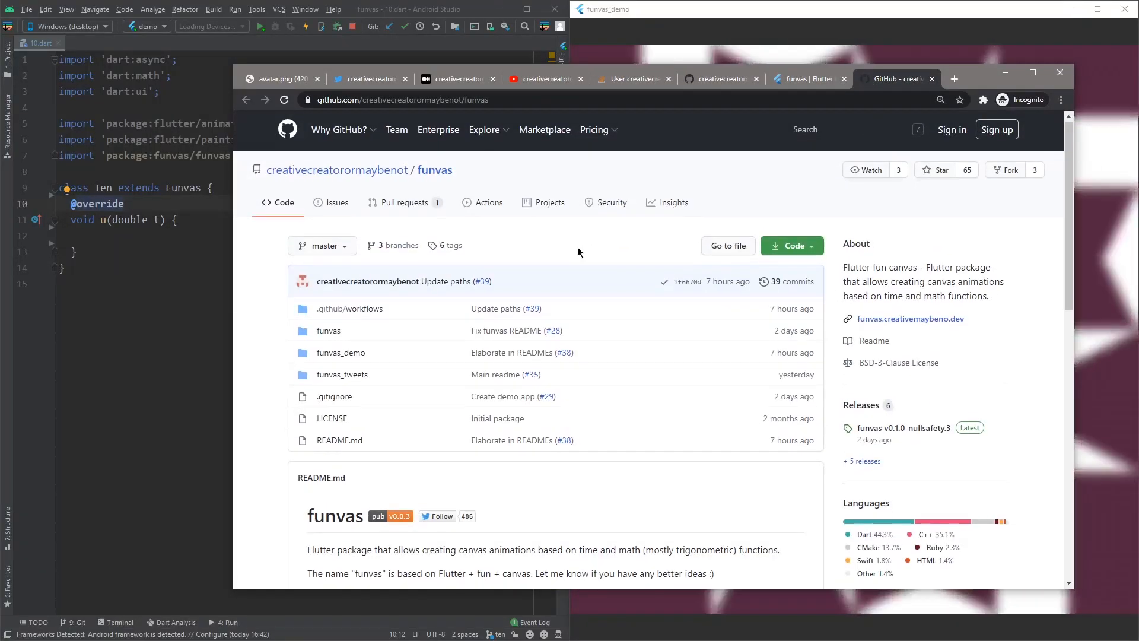
# Visit the funvas demo gallery, then put Chrome away to reveal the running demo.
pyautogui.click(901, 78)
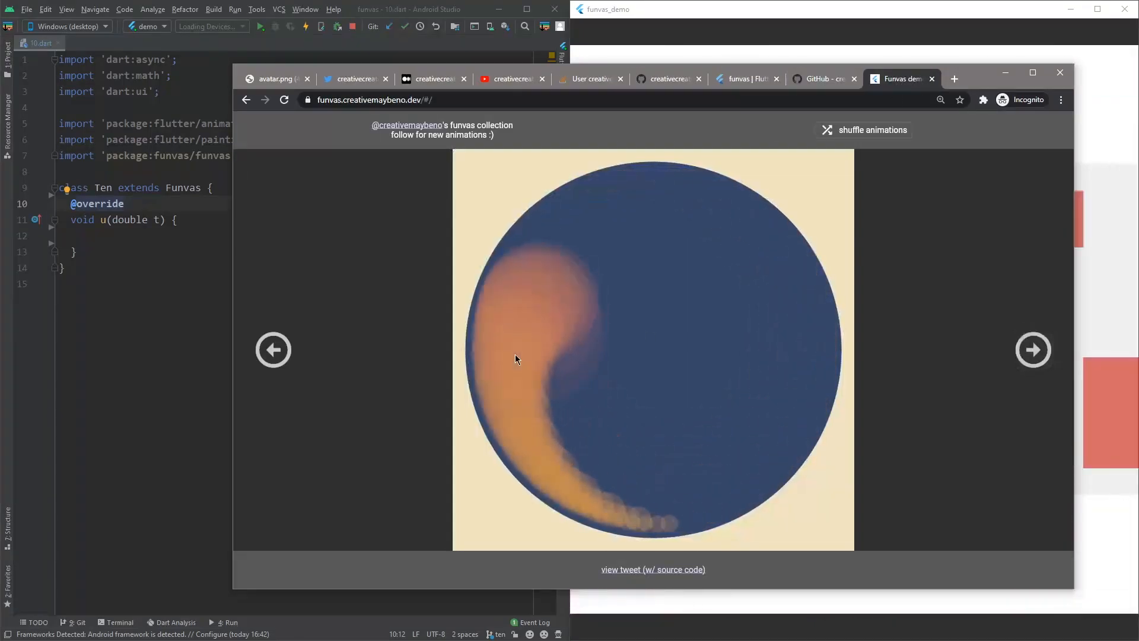
pyautogui.click(1032, 349)
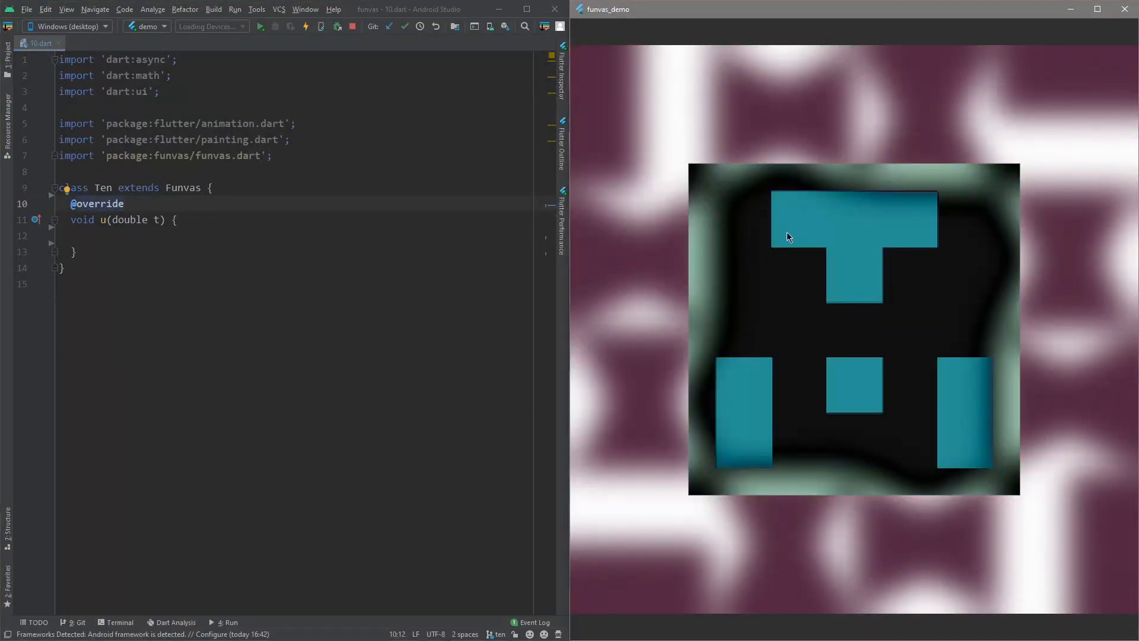
# Hot restart to a blank funvas_demo window and place the caret inside u().
pyautogui.click(220, 237)
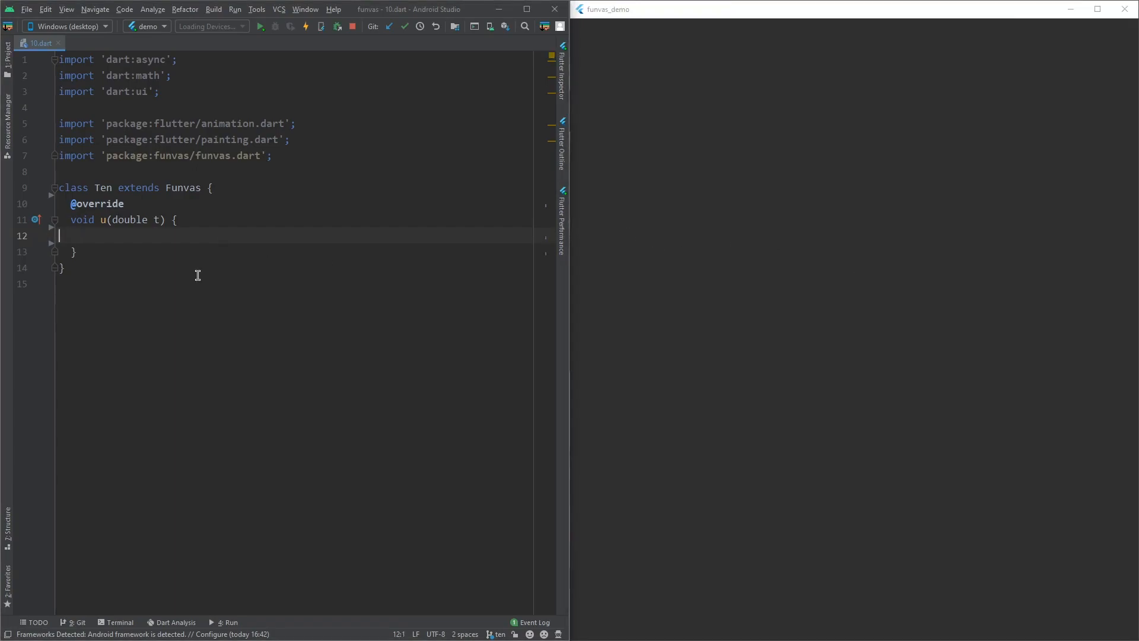
pyautogui.doubleClick(183, 188)
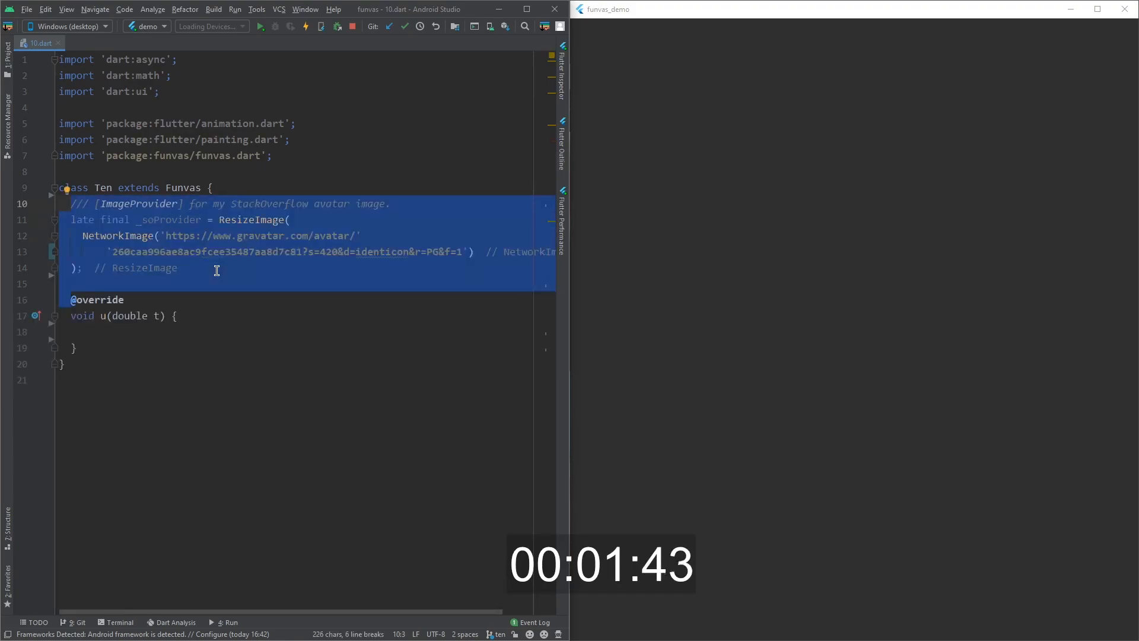
# Give the Stack Overflow ResizeImage provider width 420 and height 420, then add the image-loading helper.
pyautogui.doubleClick(261, 235)
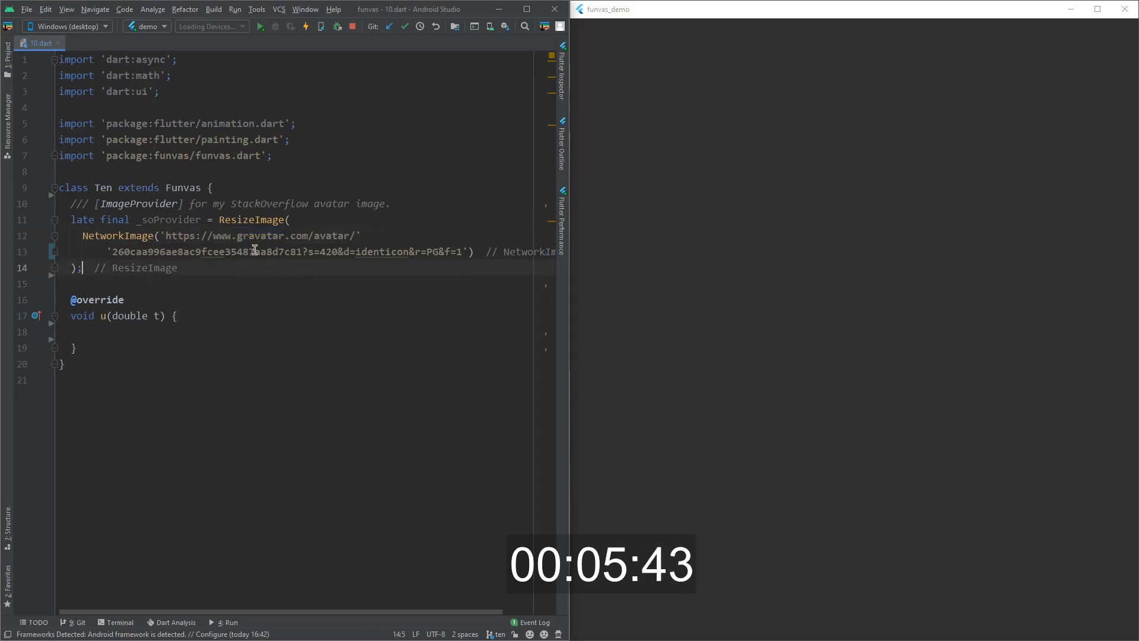
pyautogui.doubleClick(251, 220)
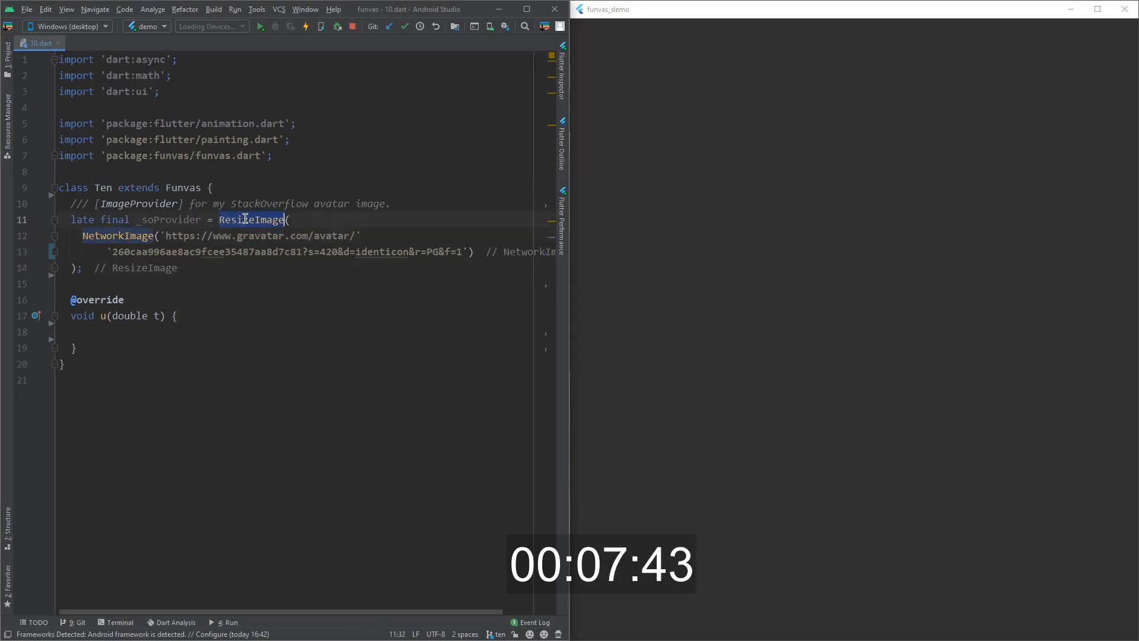
pyautogui.write('width: 420,\\n  height: 420,')
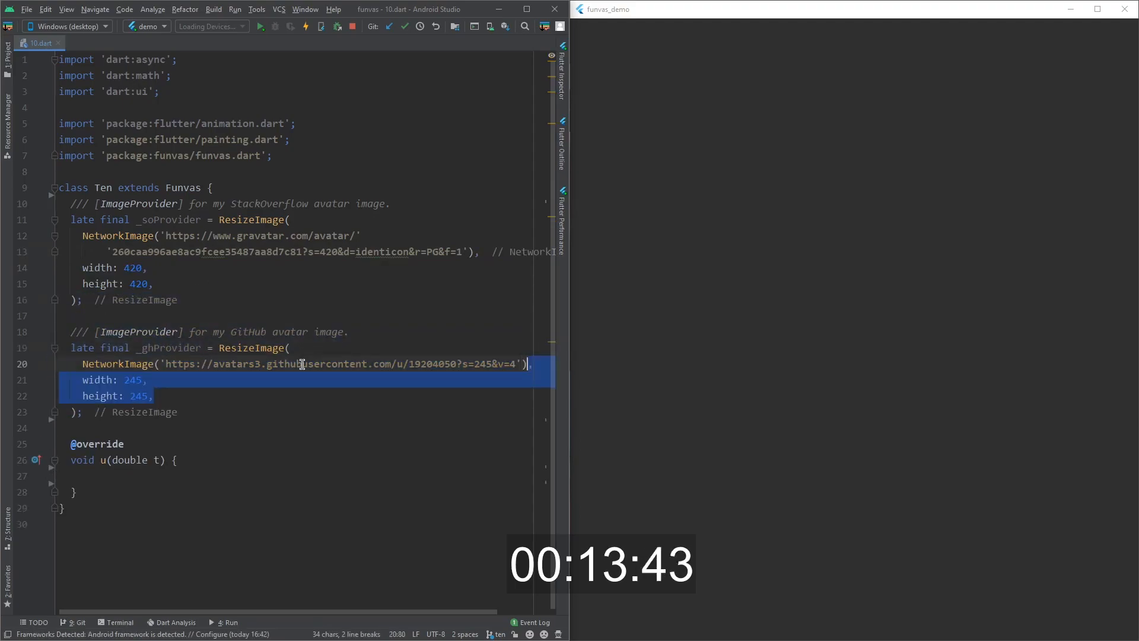
pyautogui.click(151, 395)
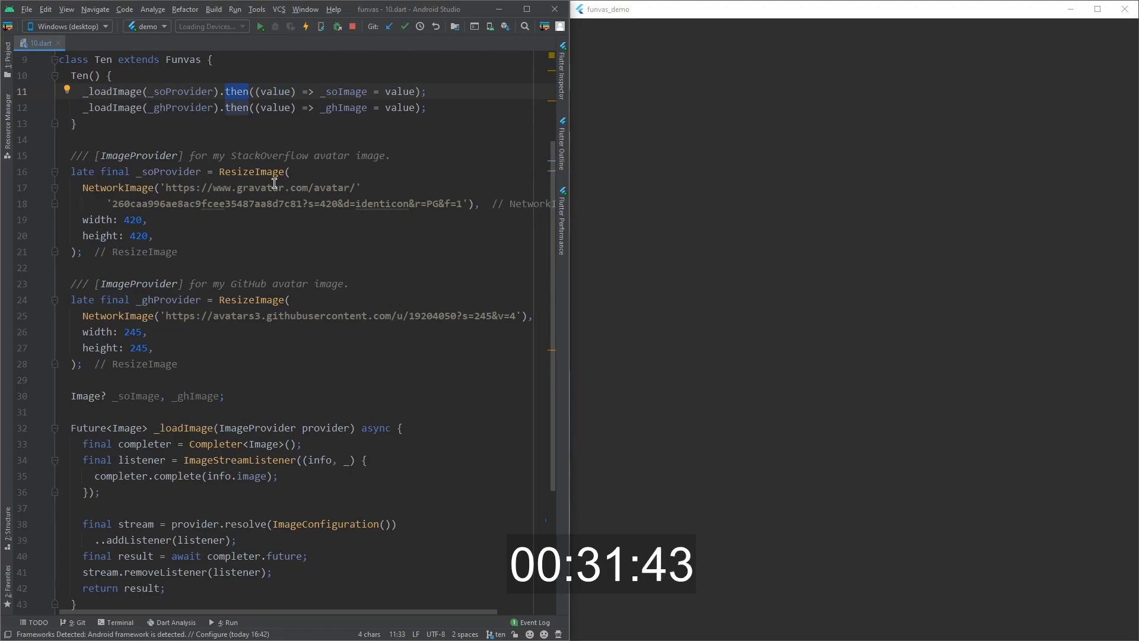
# Declare soCenter and the soPosition/ghPosition offsets to draw both avatars centred on white.
pyautogui.scroll(-3)
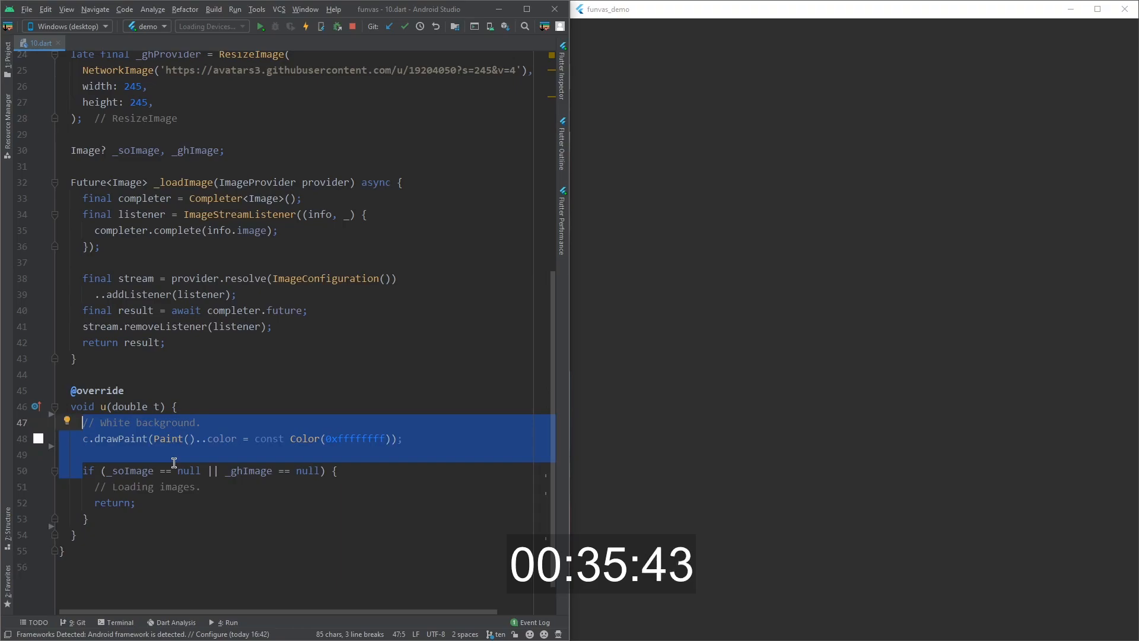
pyautogui.write('final soCenter =')
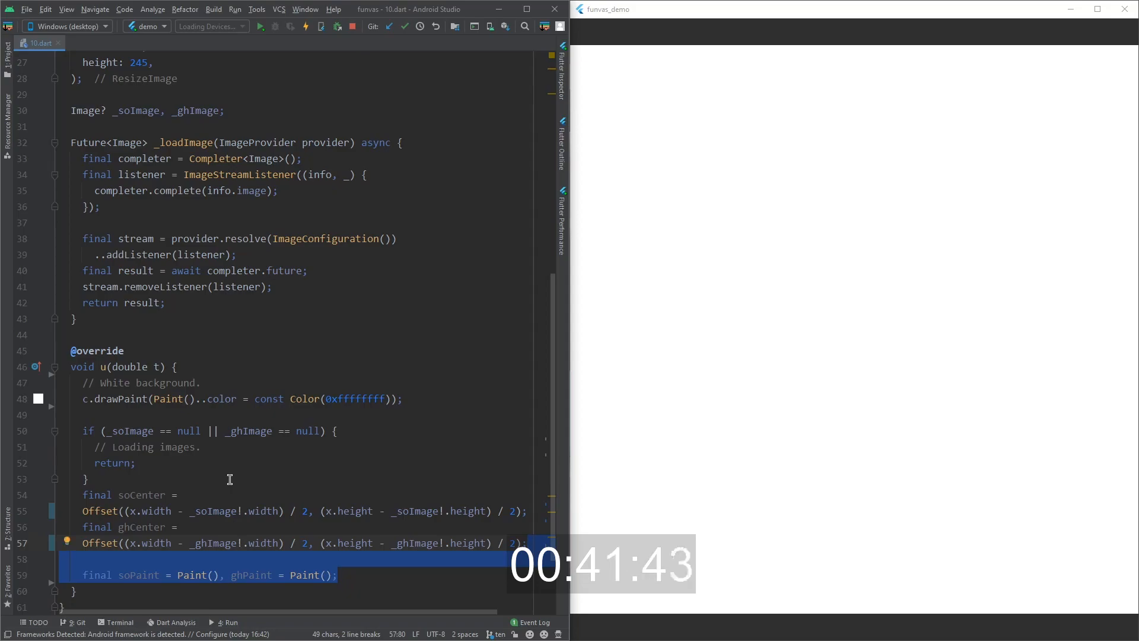
pyautogui.write('final Offset soPosition, ghPosition;')
pyautogui.write('ghPosition = ghCenter;')
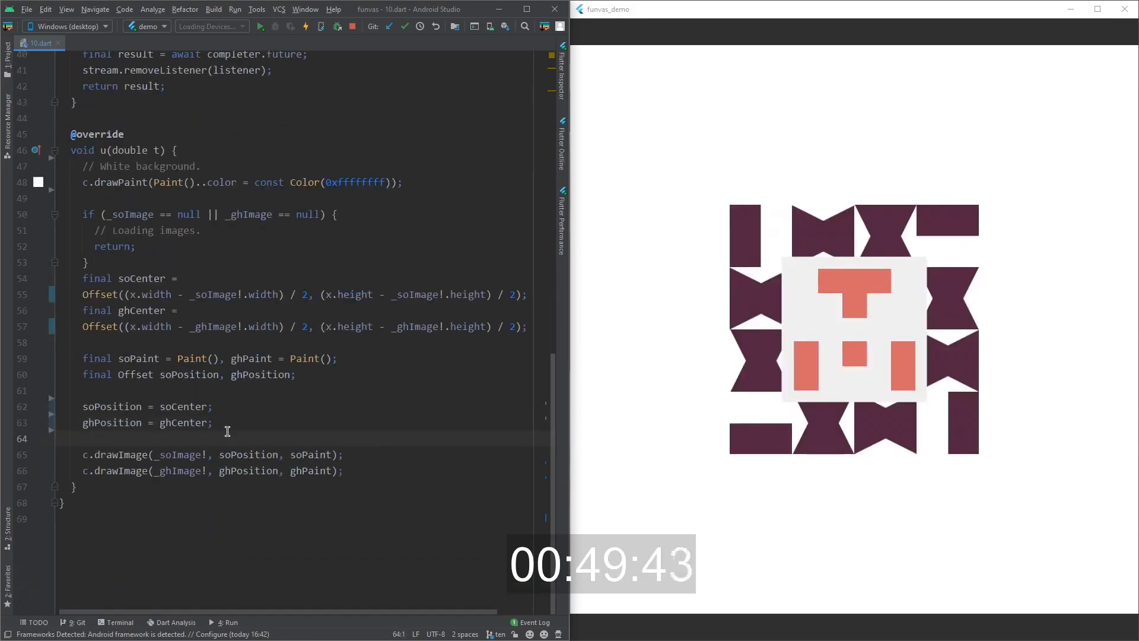
# Set ghPaint.blendMode to BlendMode.difference alongside the blur and canvas scaling.
pyautogui.write('ghPaint.blendMode = BlendMode.difference;')
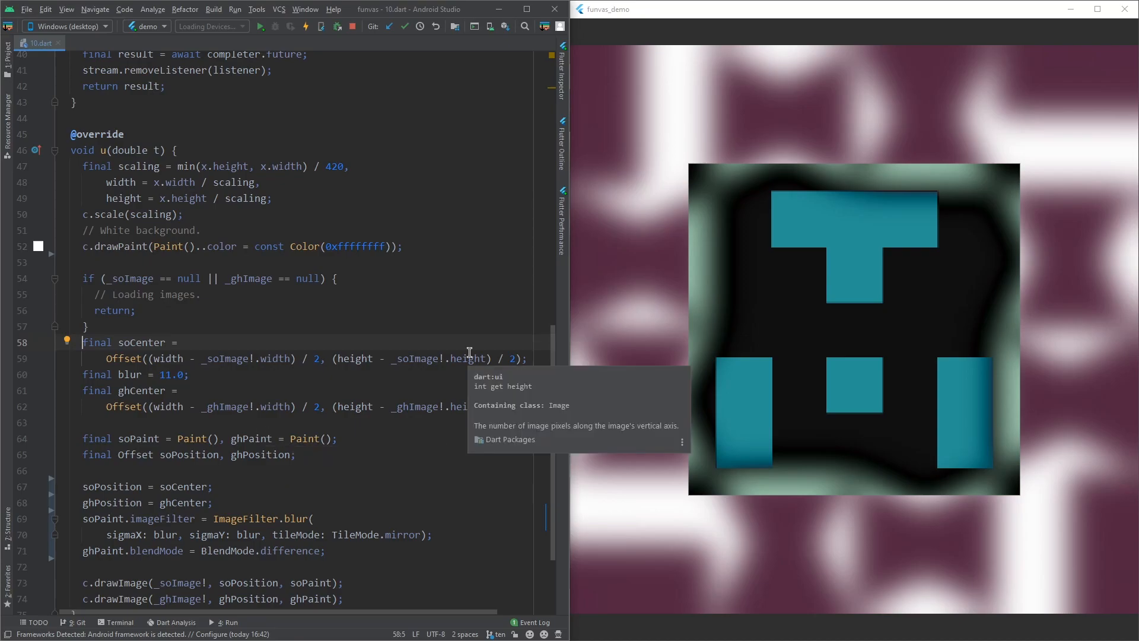
pyautogui.moveTo(414, 319)
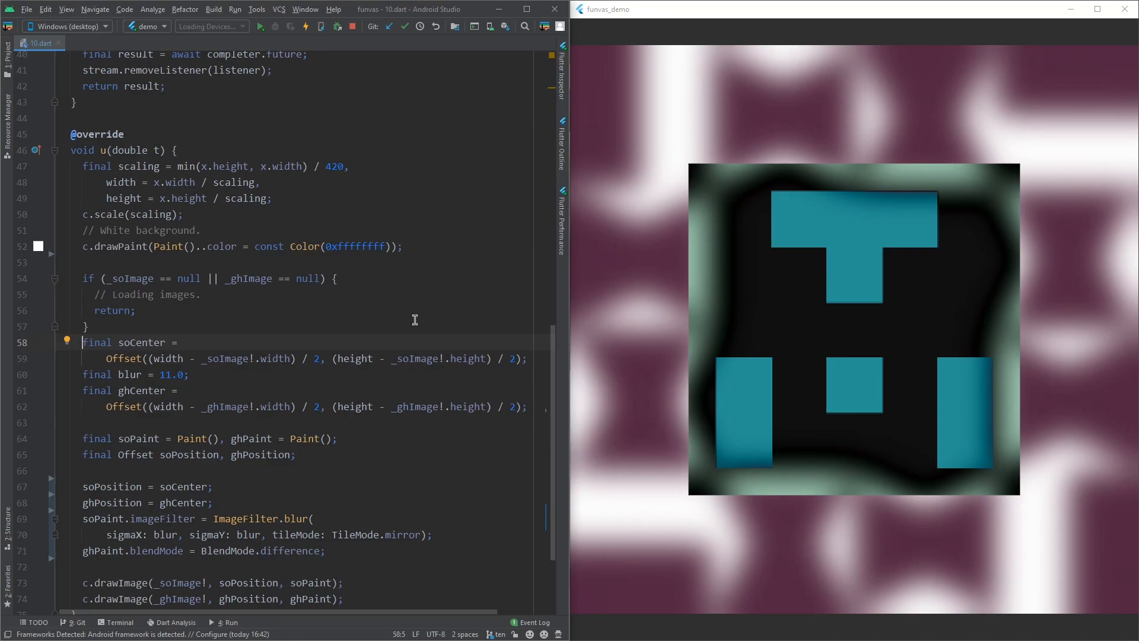
pyautogui.moveTo(448, 378)
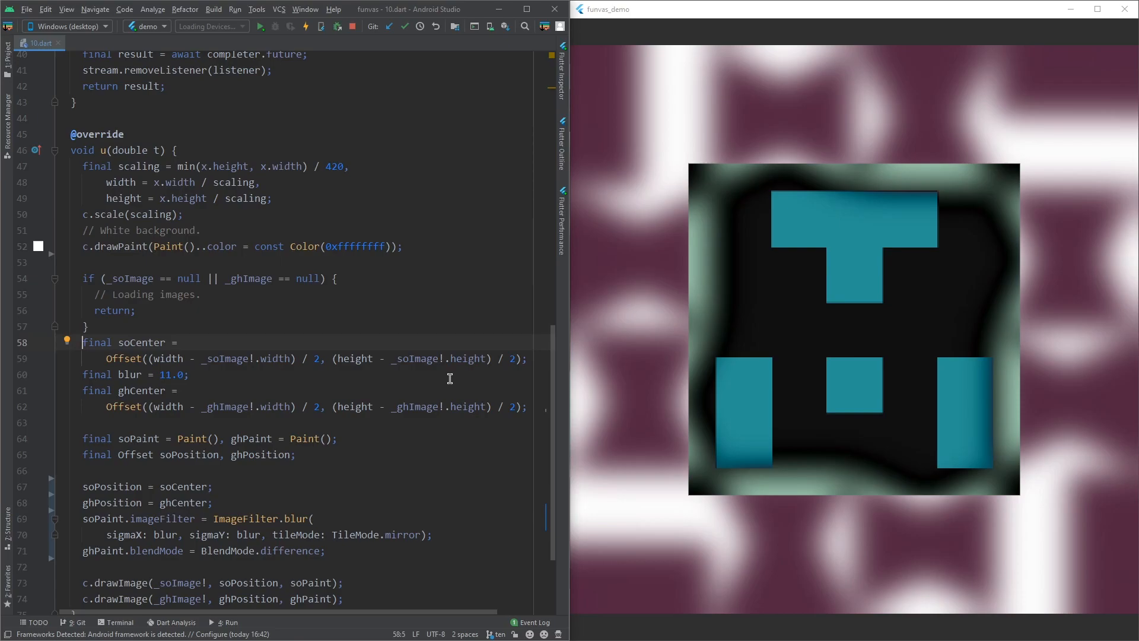
pyautogui.moveTo(421, 425)
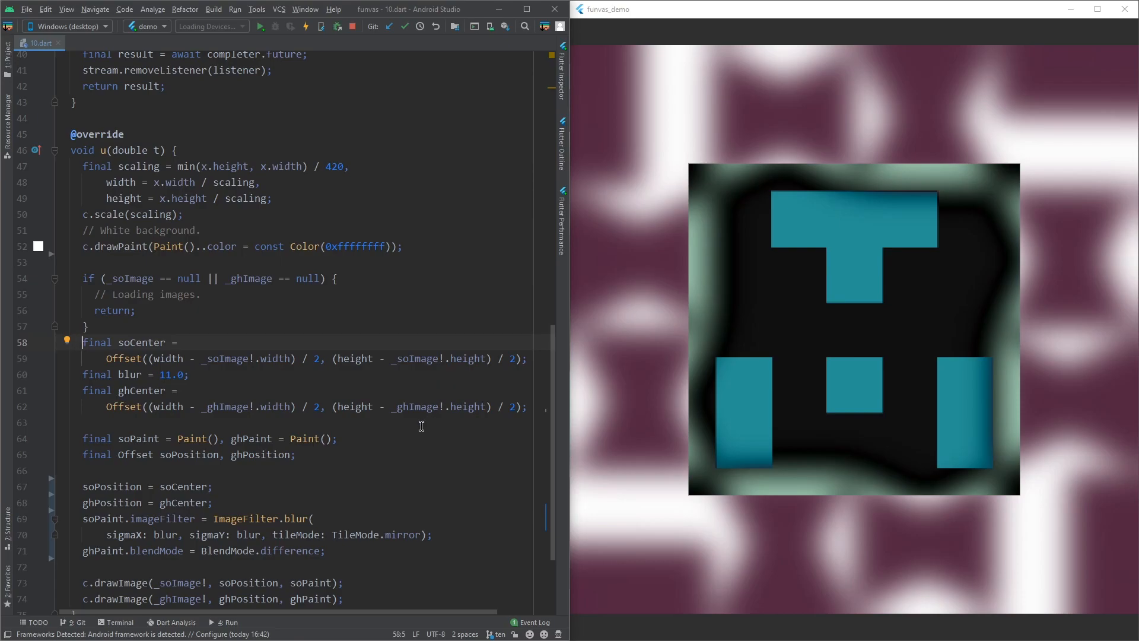
pyautogui.moveTo(549, 451)
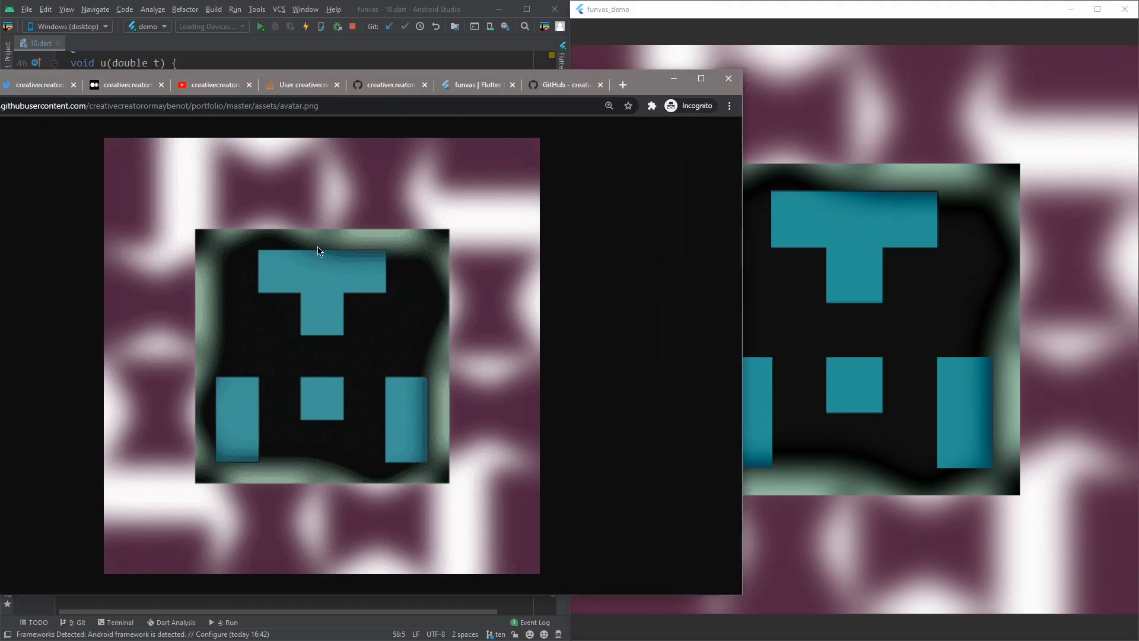
pyautogui.moveTo(322, 283)
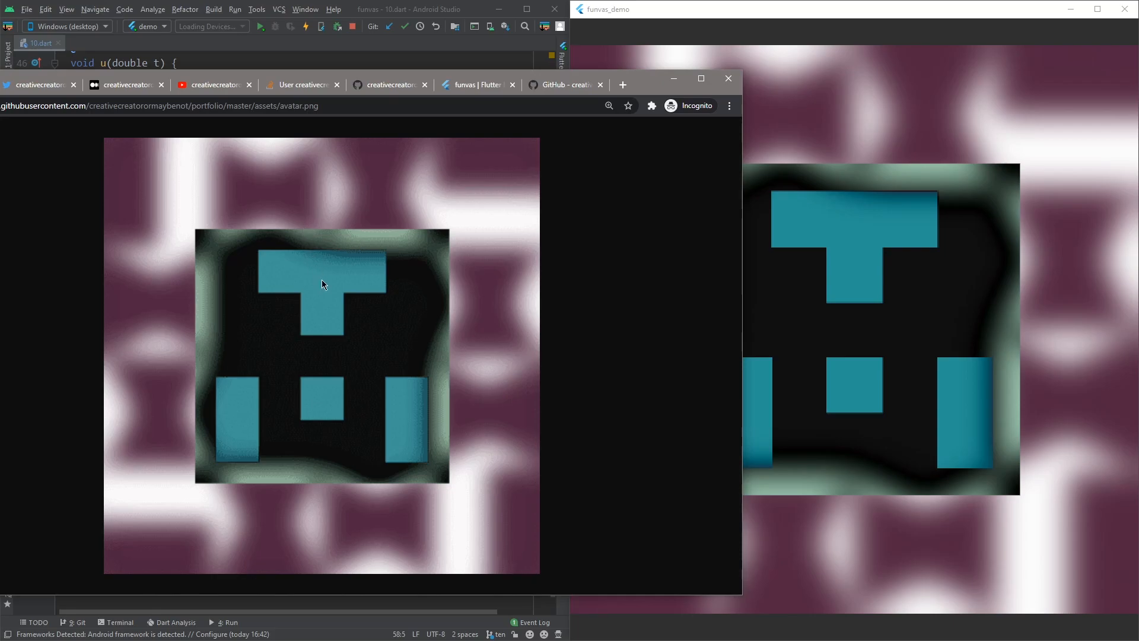
# Bring up the original avatar.png beside the funvas_demo composite for comparison.
pyautogui.click(608, 105)
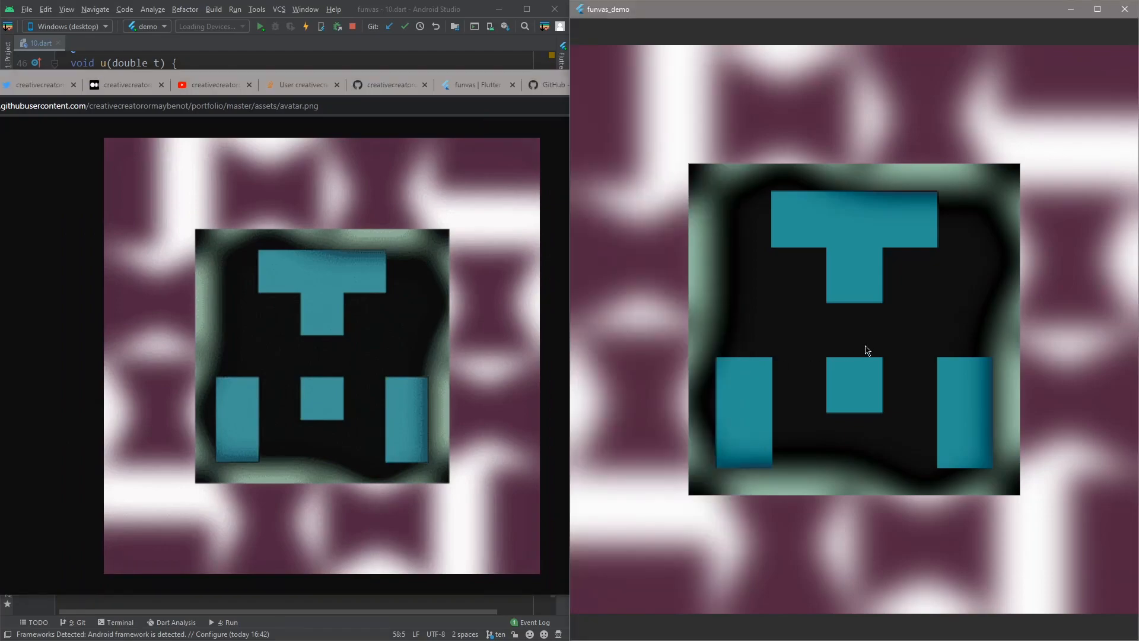
pyautogui.moveTo(799, 377)
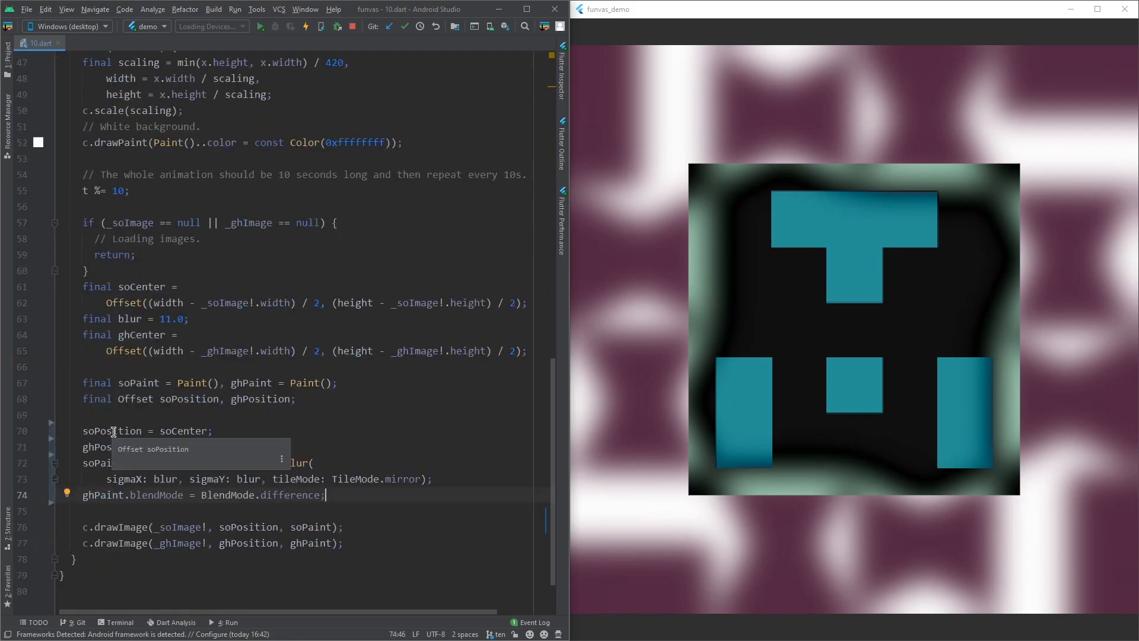
# Review the soPosition and ghPosition assignments after adding 't %= 10;' looping.
pyautogui.doubleClick(111, 430)
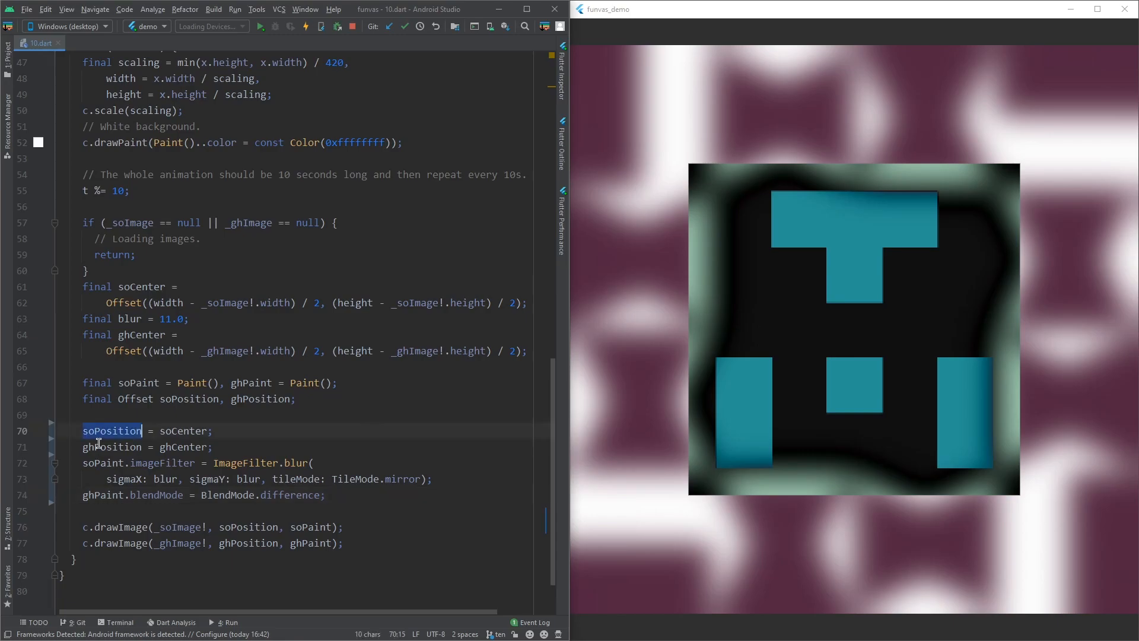
pyautogui.click(110, 447)
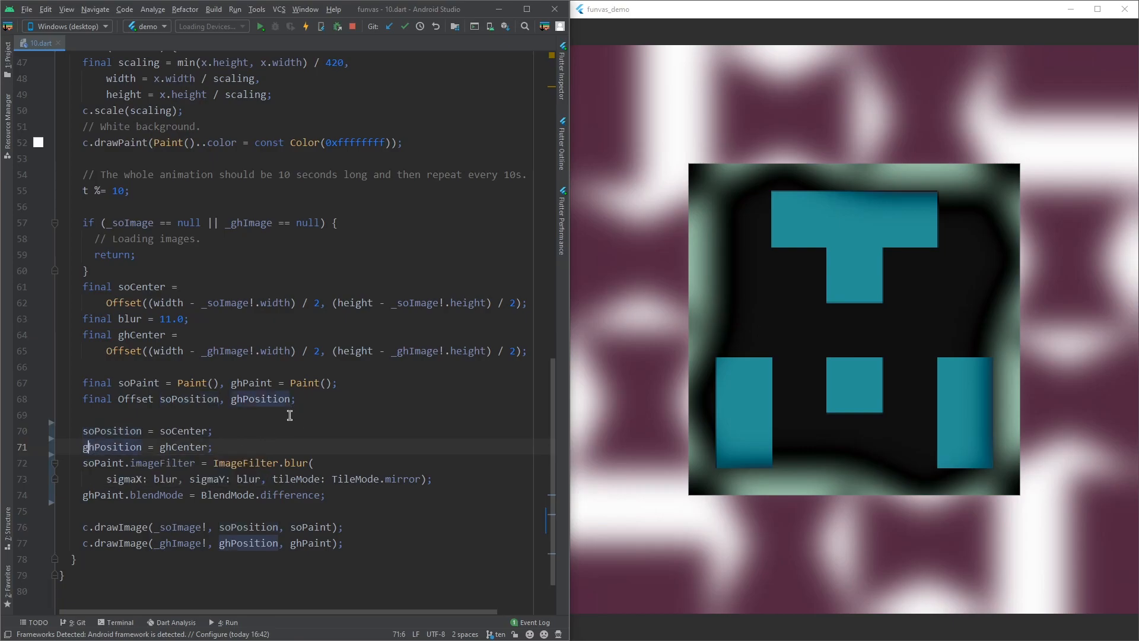
pyautogui.click(239, 478)
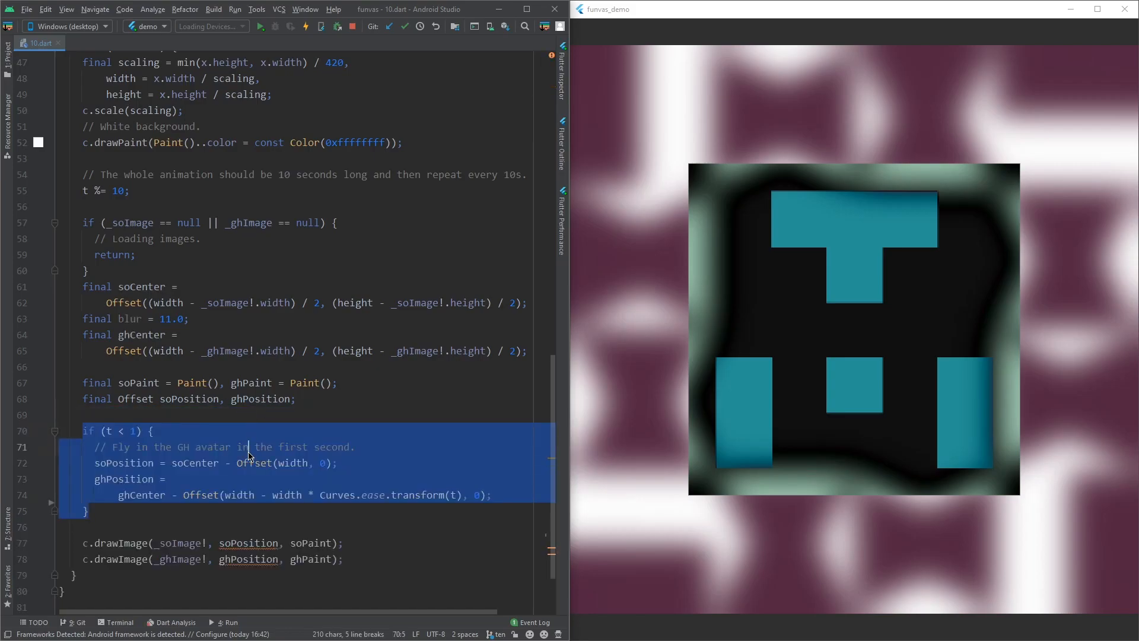
# Add the first- and second-second stages: GH avatar flies in with Curves.ease, then prepare the third.
pyautogui.click(131, 478)
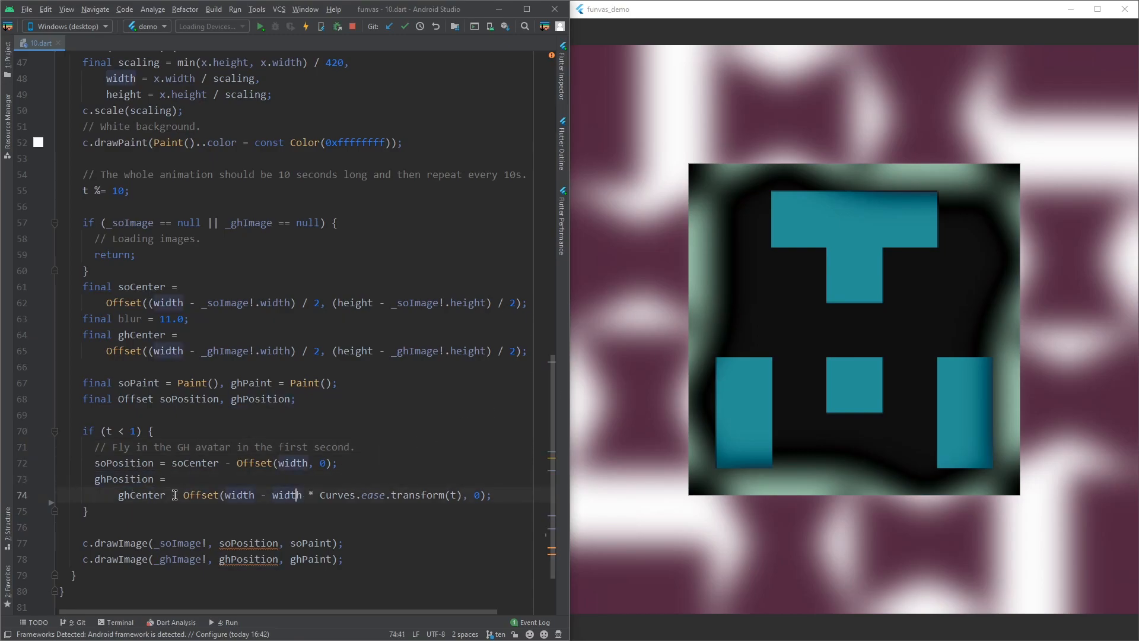
pyautogui.doubleClick(238, 495)
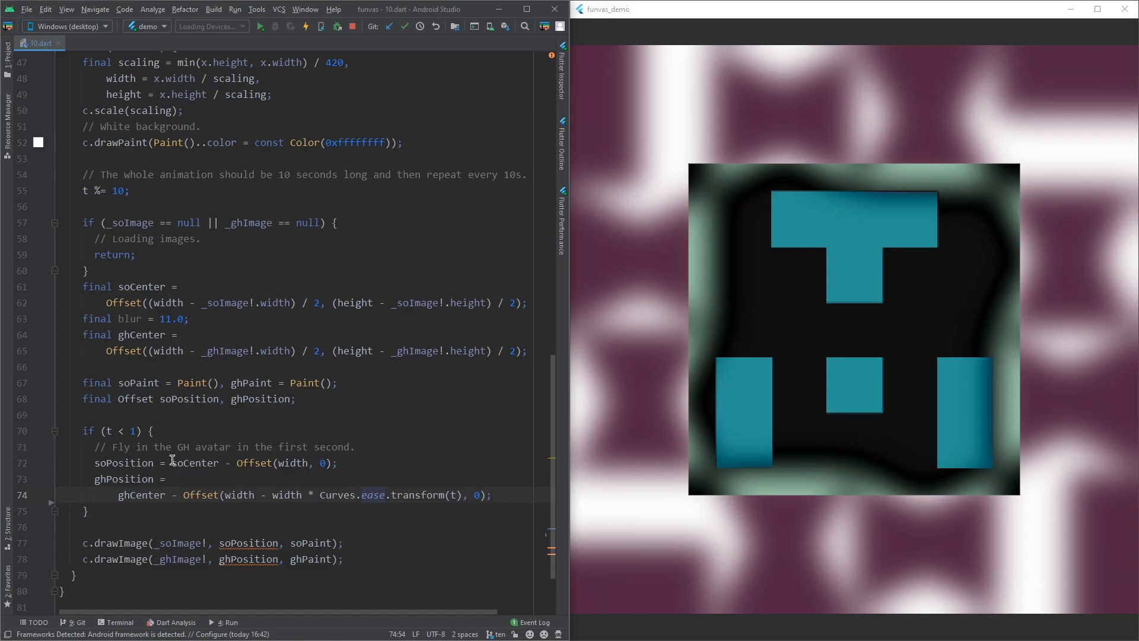
pyautogui.click(194, 462)
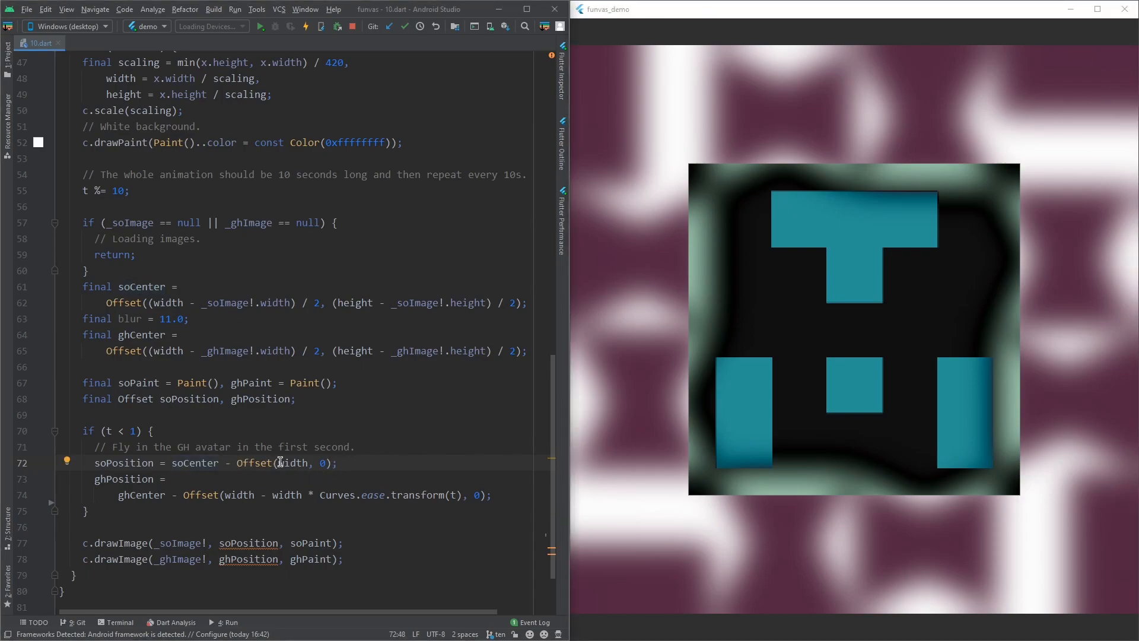
pyautogui.moveTo(294, 463)
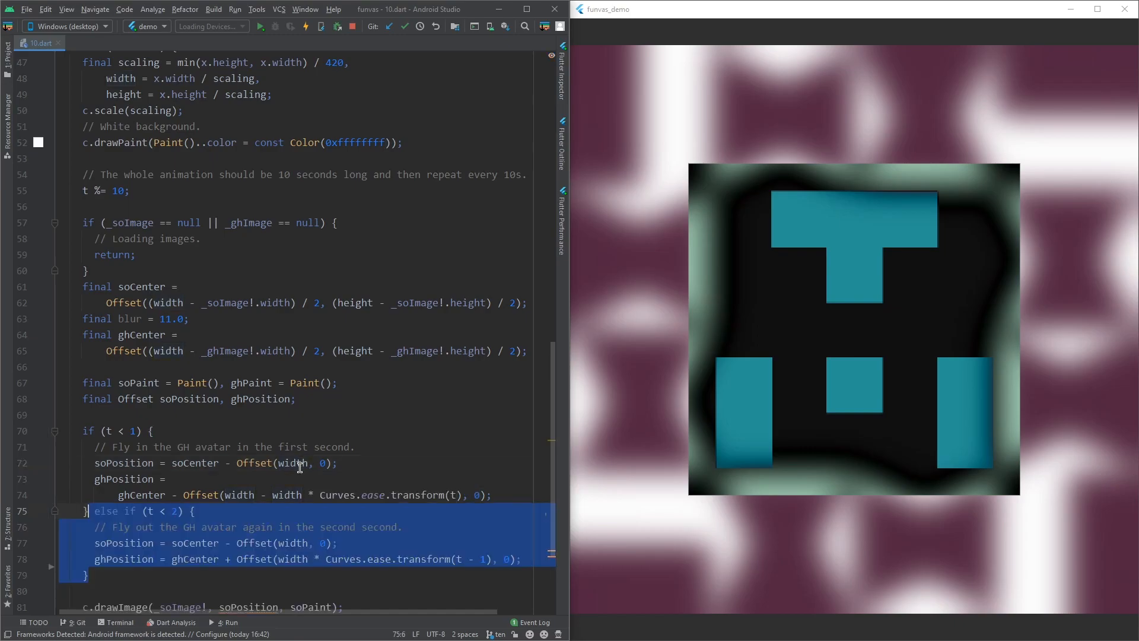
pyautogui.scroll(-3)
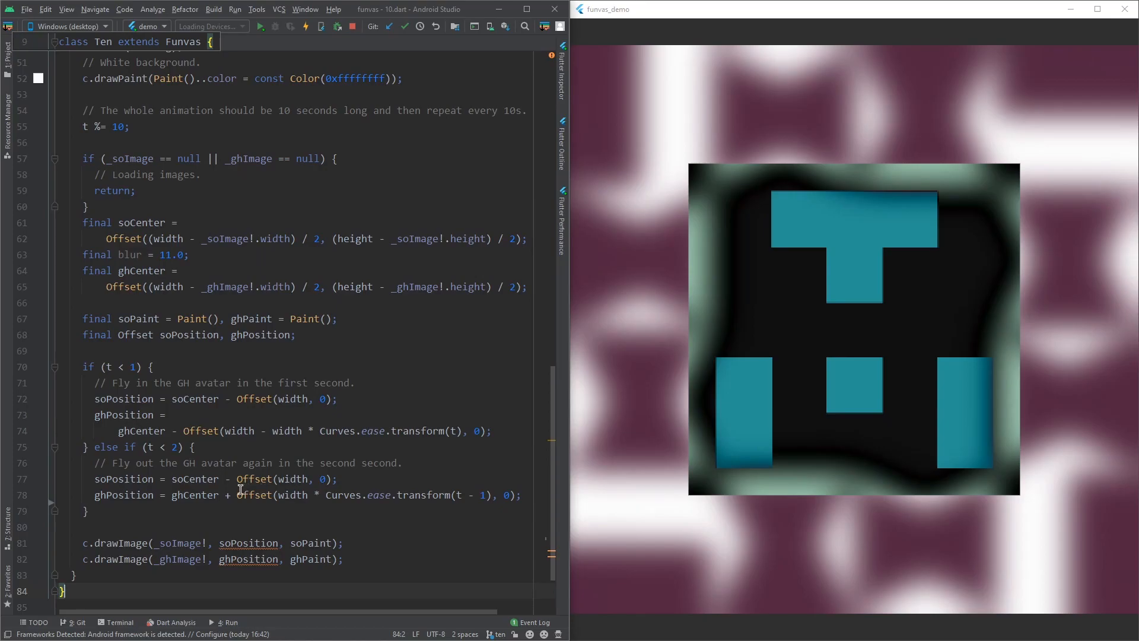
pyautogui.click(239, 495)
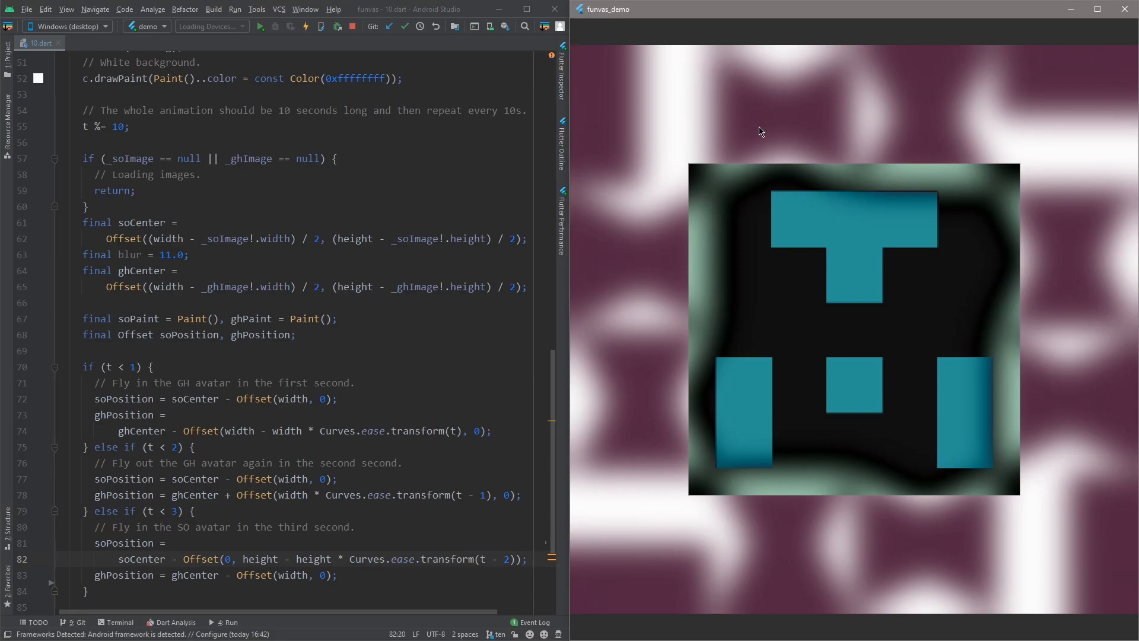
pyautogui.moveTo(774, 83)
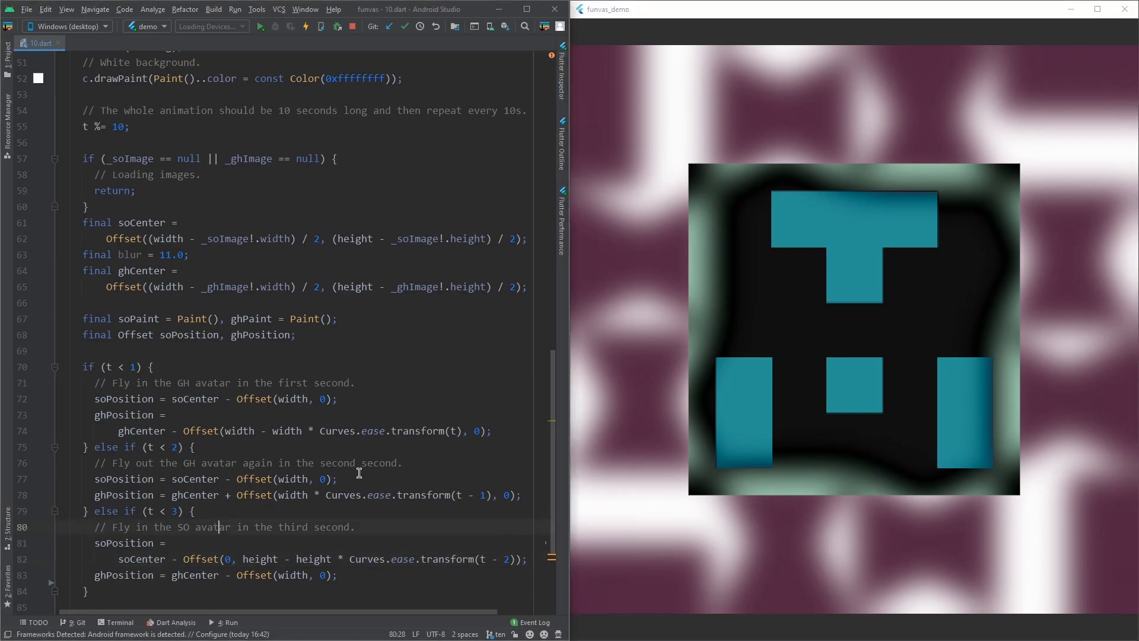
# Add the third-second SO fly-in stage and check the t < 2 threshold and t - 1 fly-out offset.
pyautogui.moveTo(100, 383); pyautogui.dragTo(339, 574)
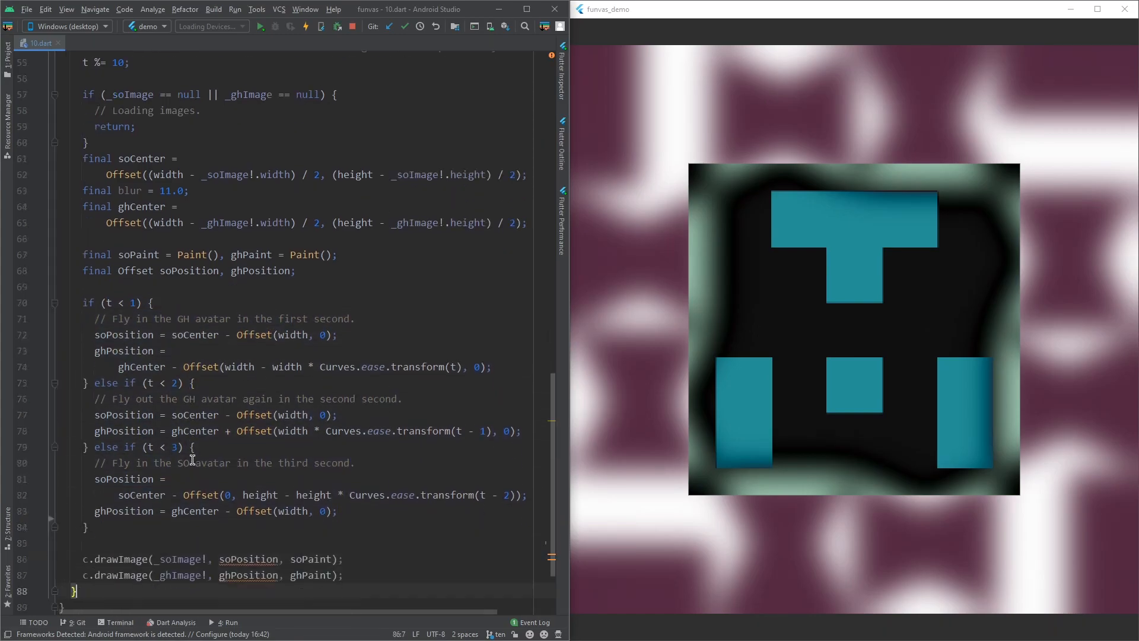
pyautogui.scroll(-3)
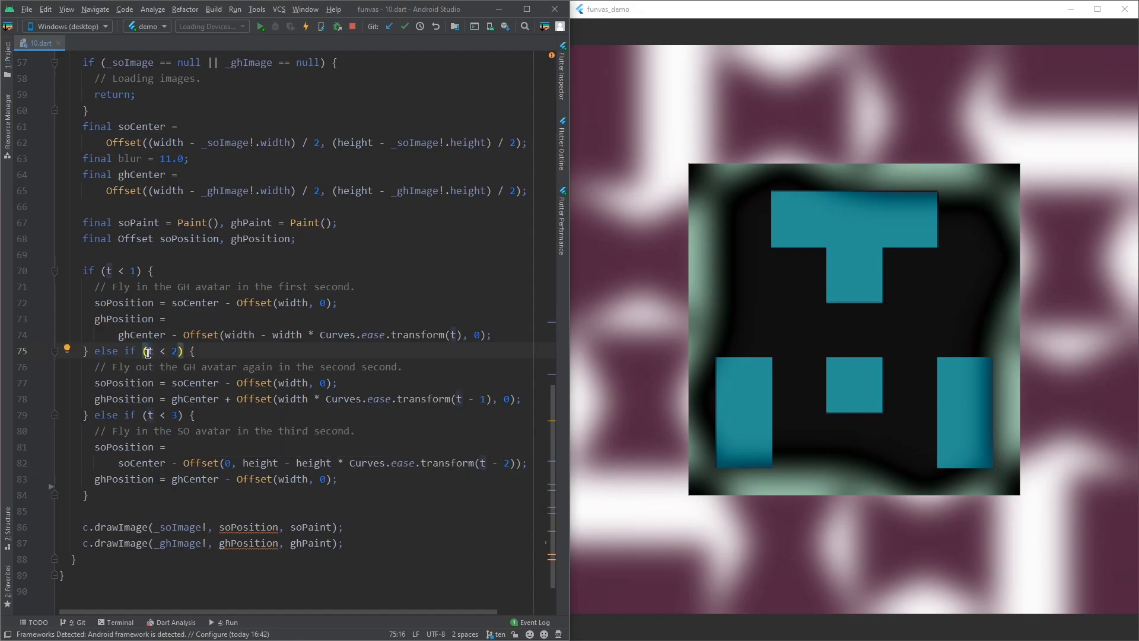
pyautogui.moveTo(145, 351); pyautogui.dragTo(87, 415)
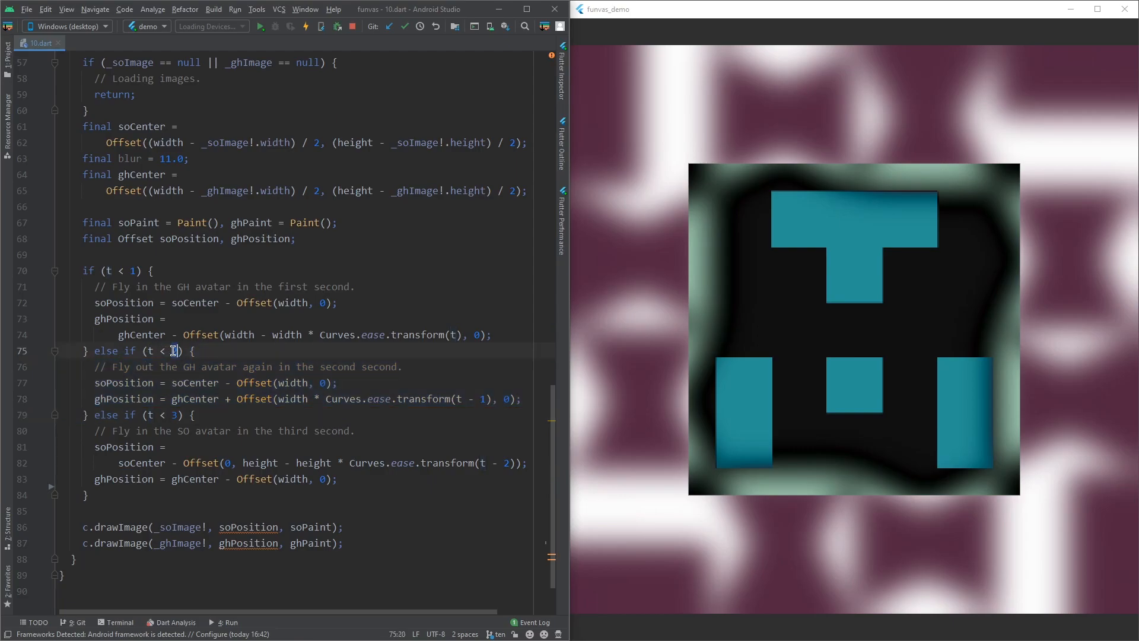
pyautogui.click(135, 270)
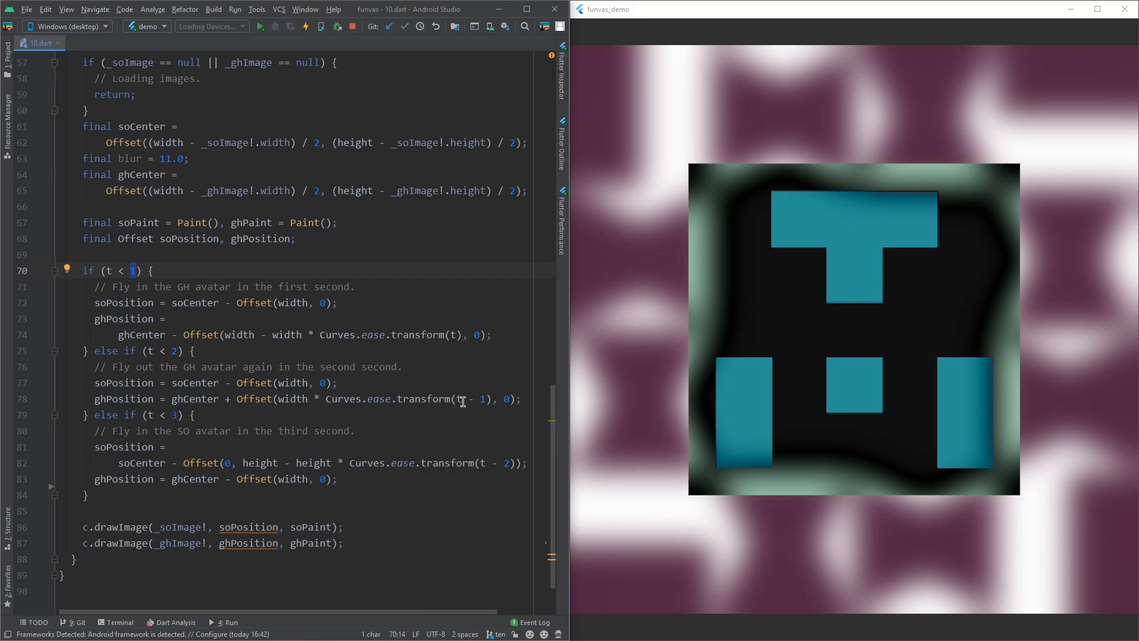
pyautogui.click(479, 399)
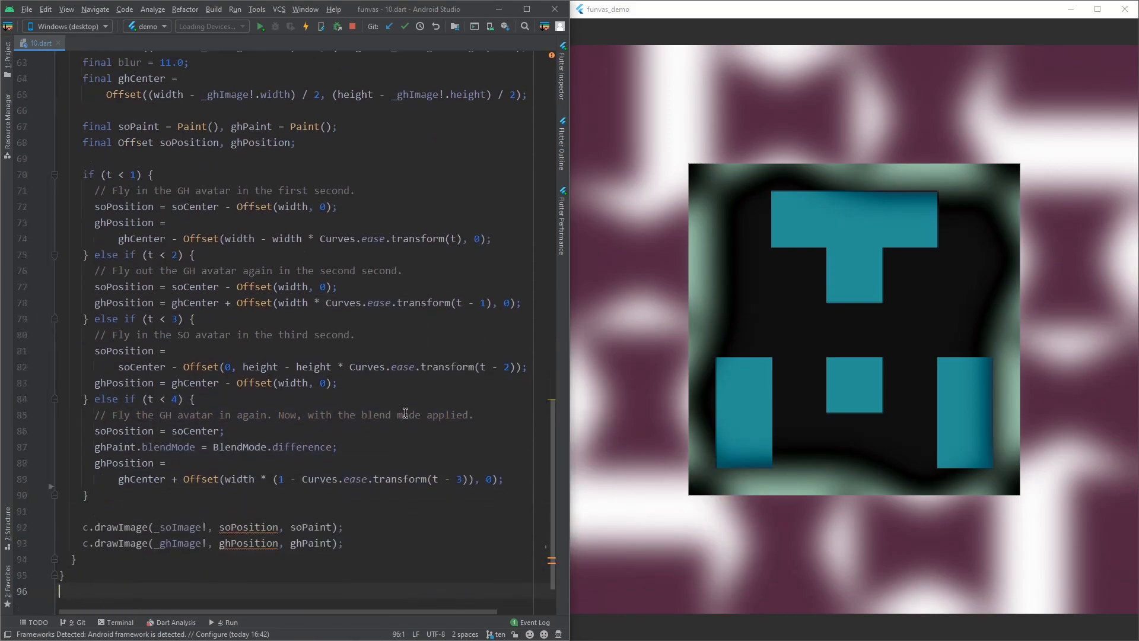
# Add the fourth-second stage flying the GH avatar back in with BlendMode.difference.
pyautogui.doubleClick(301, 448)
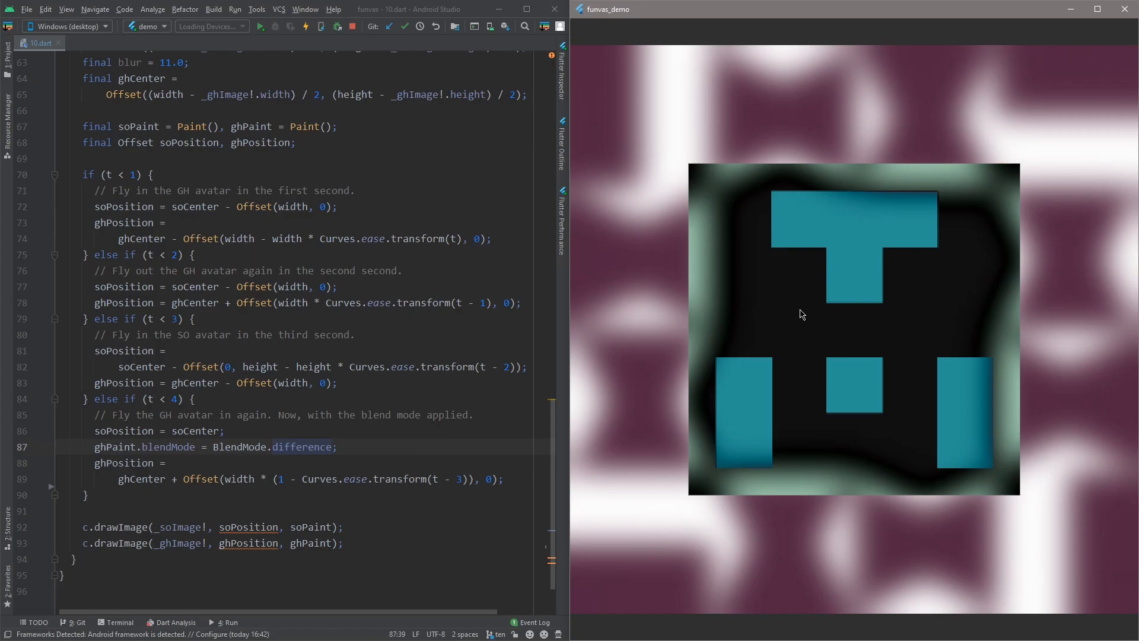
pyautogui.moveTo(891, 330)
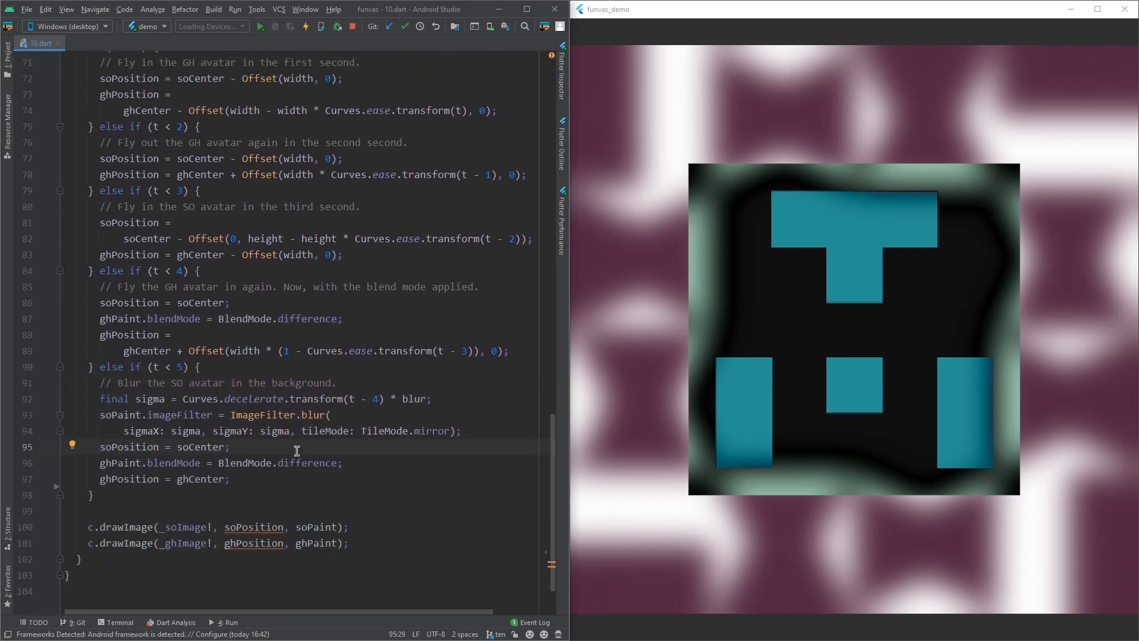
pyautogui.moveTo(661, 443)
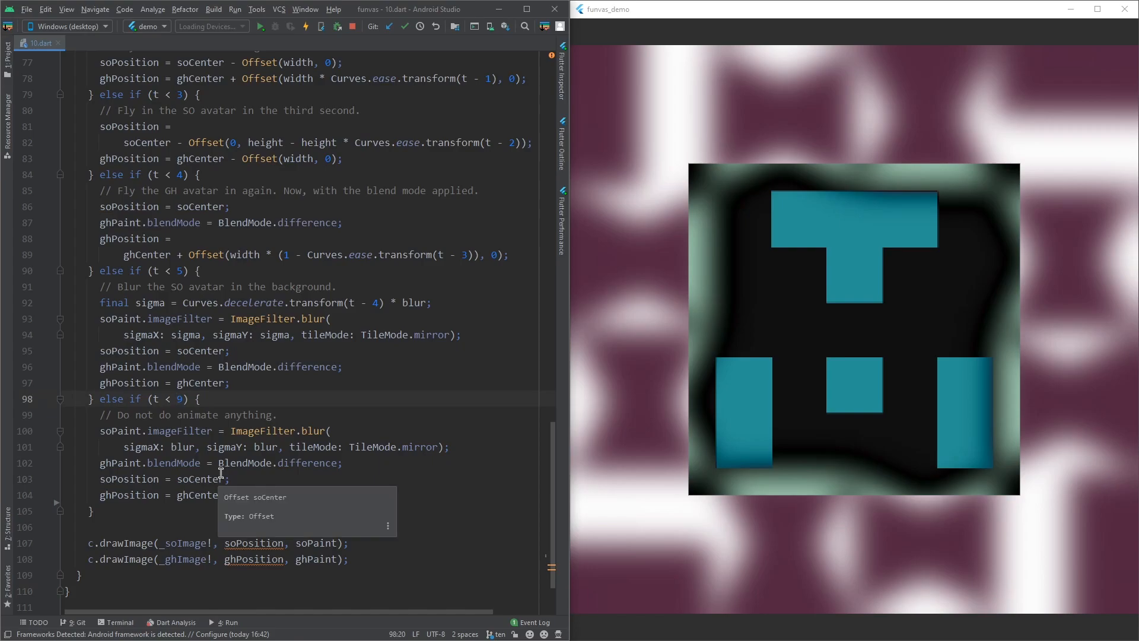
pyautogui.moveTo(390, 366)
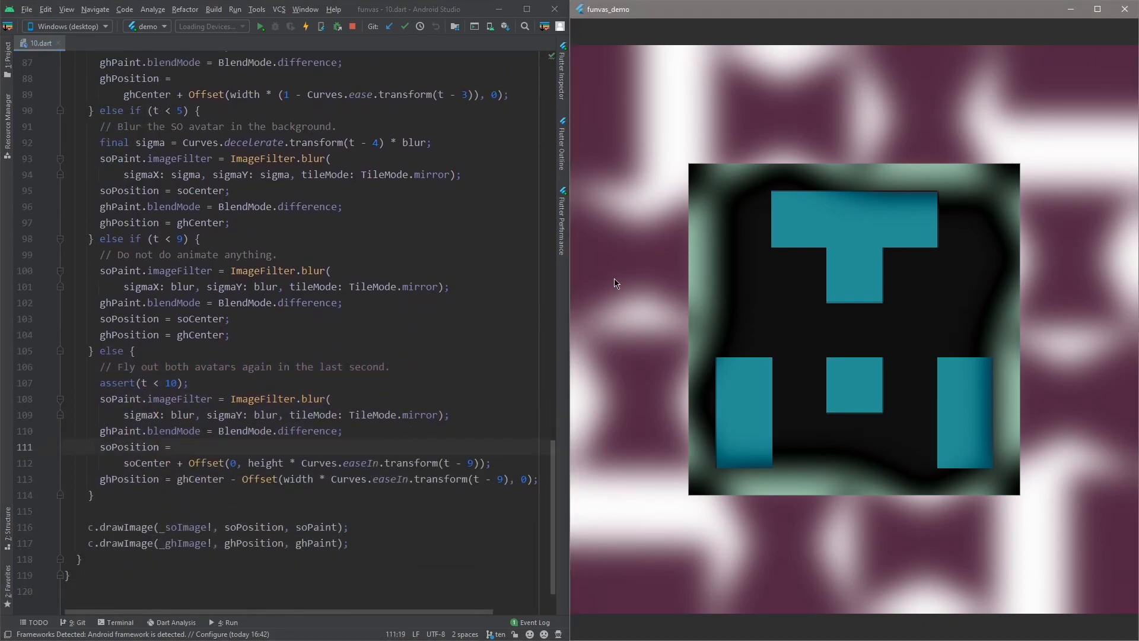
pyautogui.moveTo(645, 269)
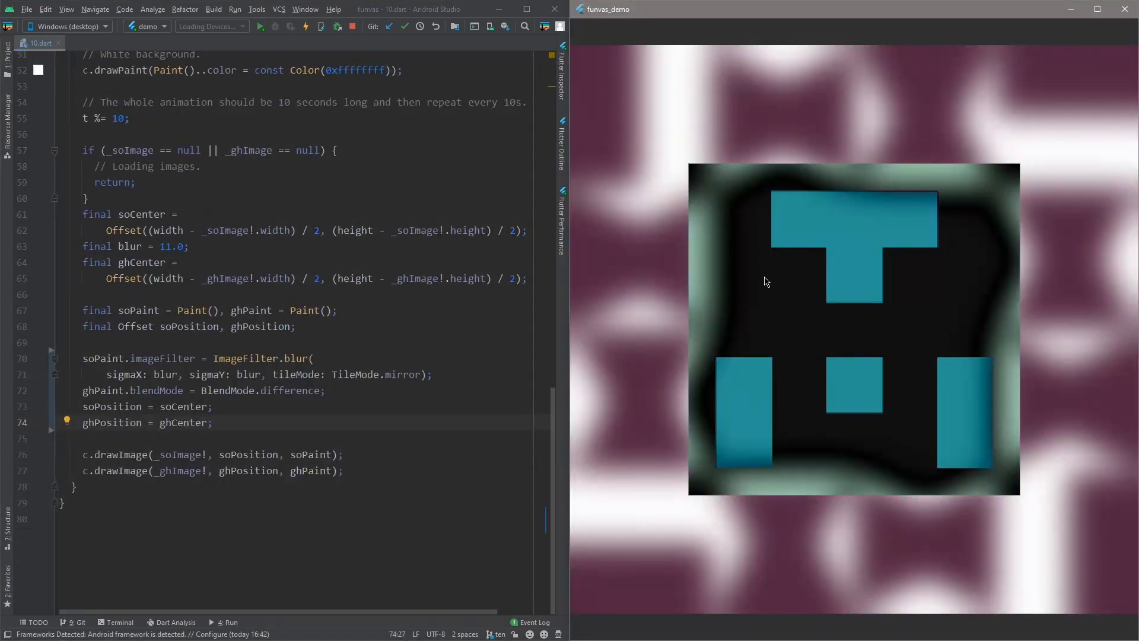
pyautogui.moveTo(221, 351)
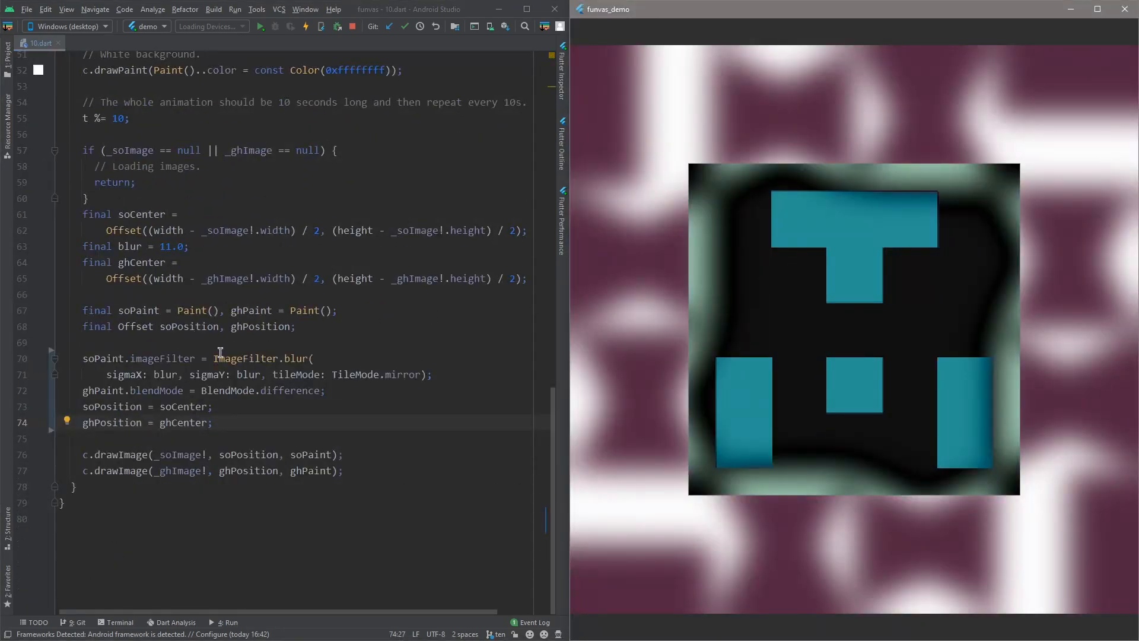
# Add a trailing comma after mirror, reformat the blur call, and switch the tile mode to decal.
pyautogui.doubleClick(296, 374)
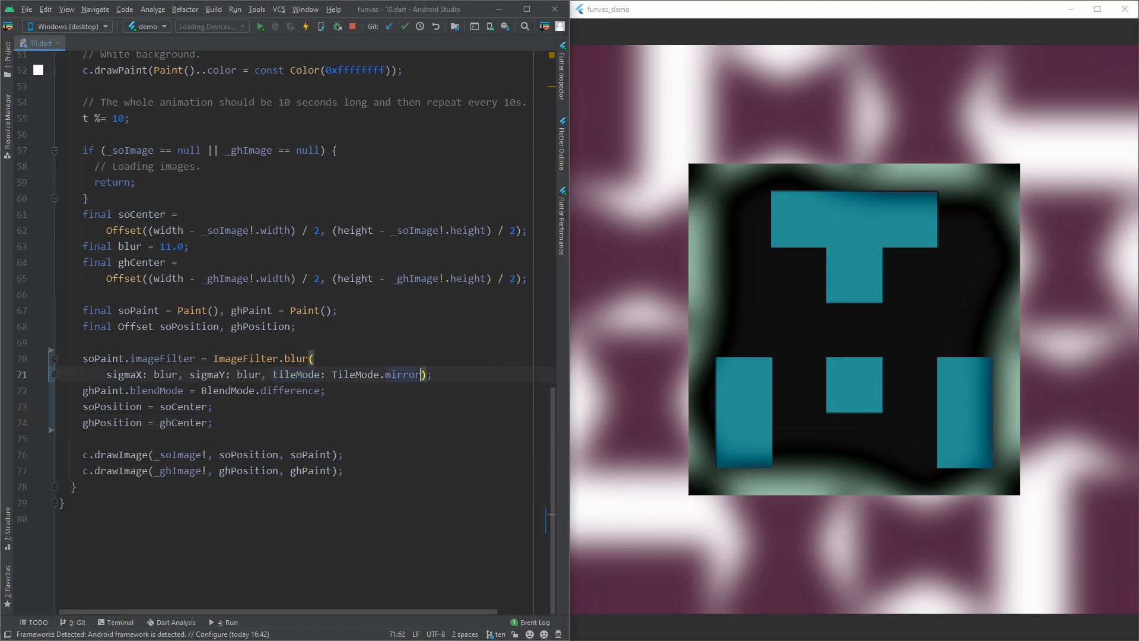
pyautogui.press('ctrl+alt+l')
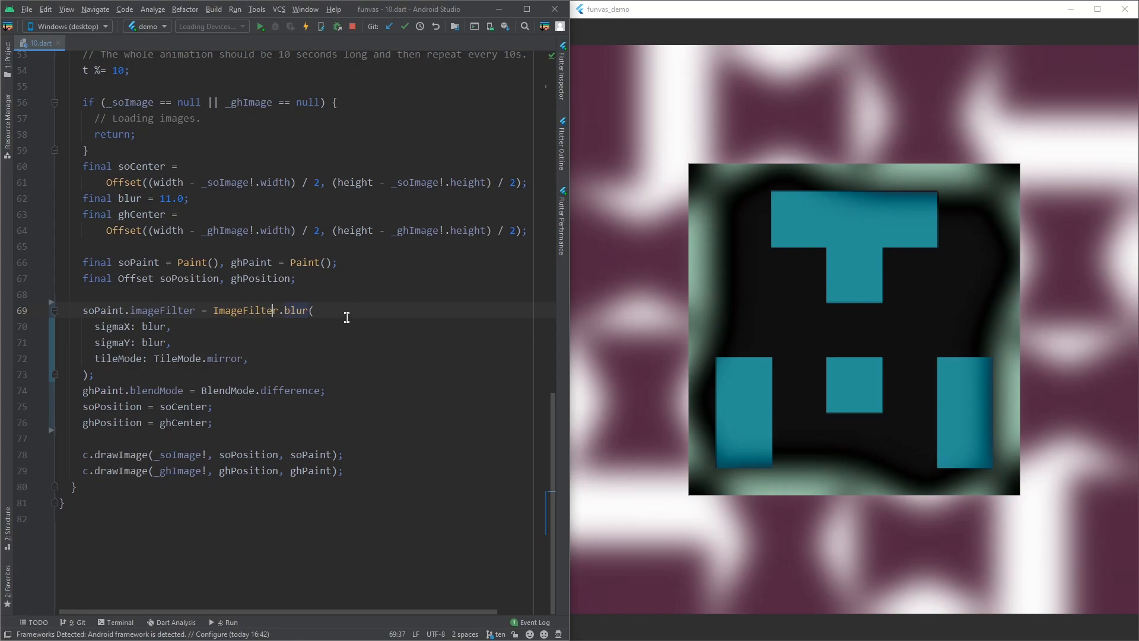
pyautogui.moveTo(277, 318)
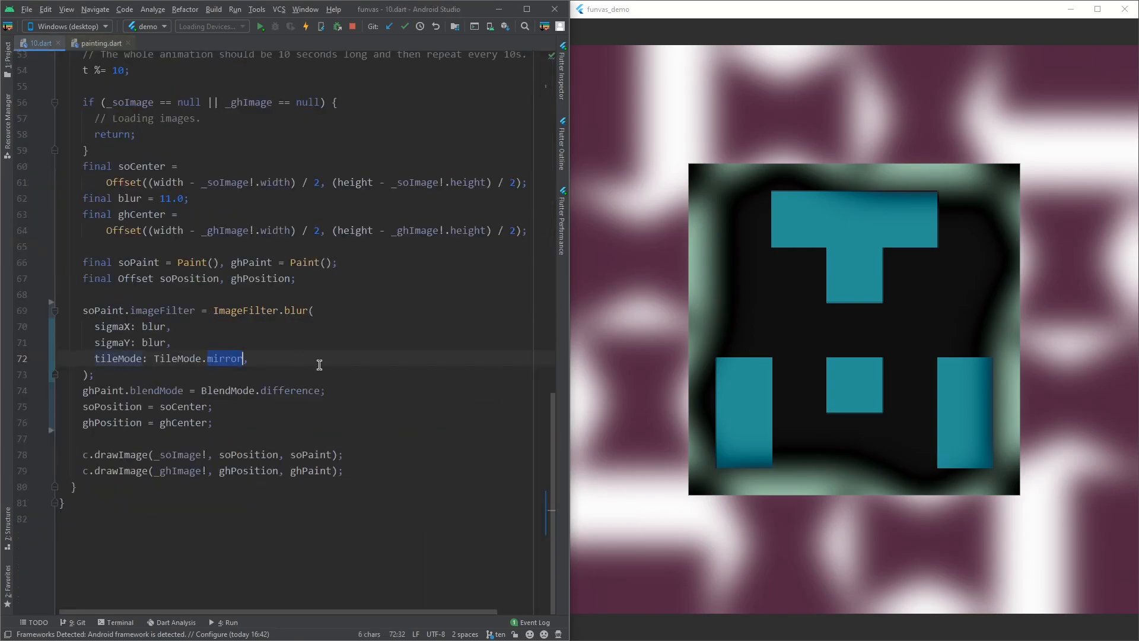
pyautogui.write('decal')
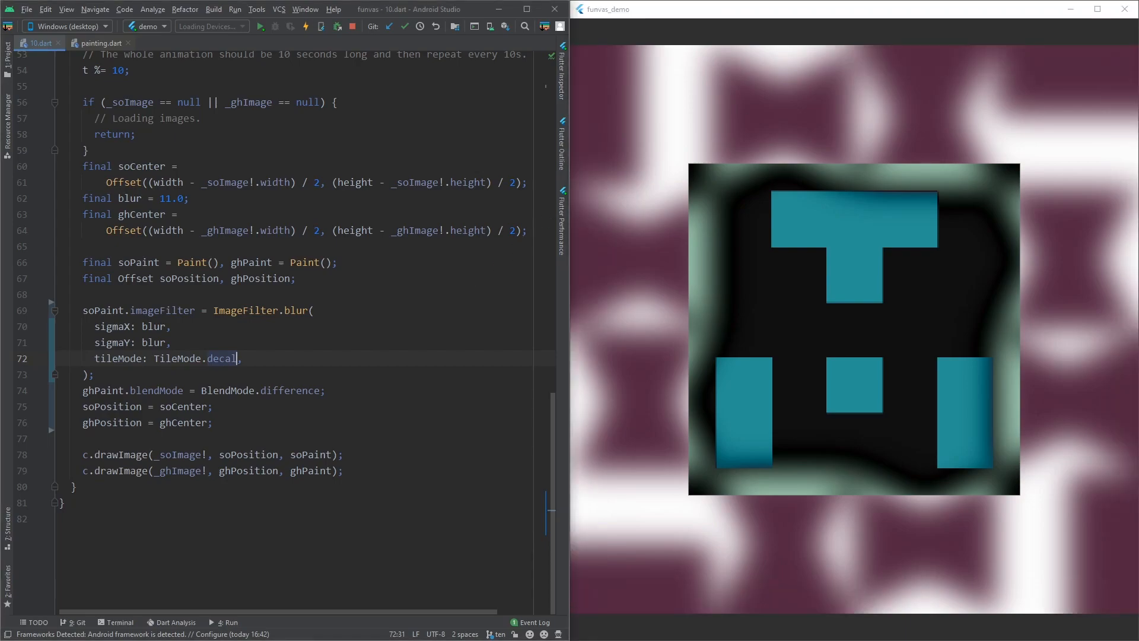
# Try TileMode.repeated, then begin retyping the value toward mirror/clamp.
pyautogui.write('repeated')
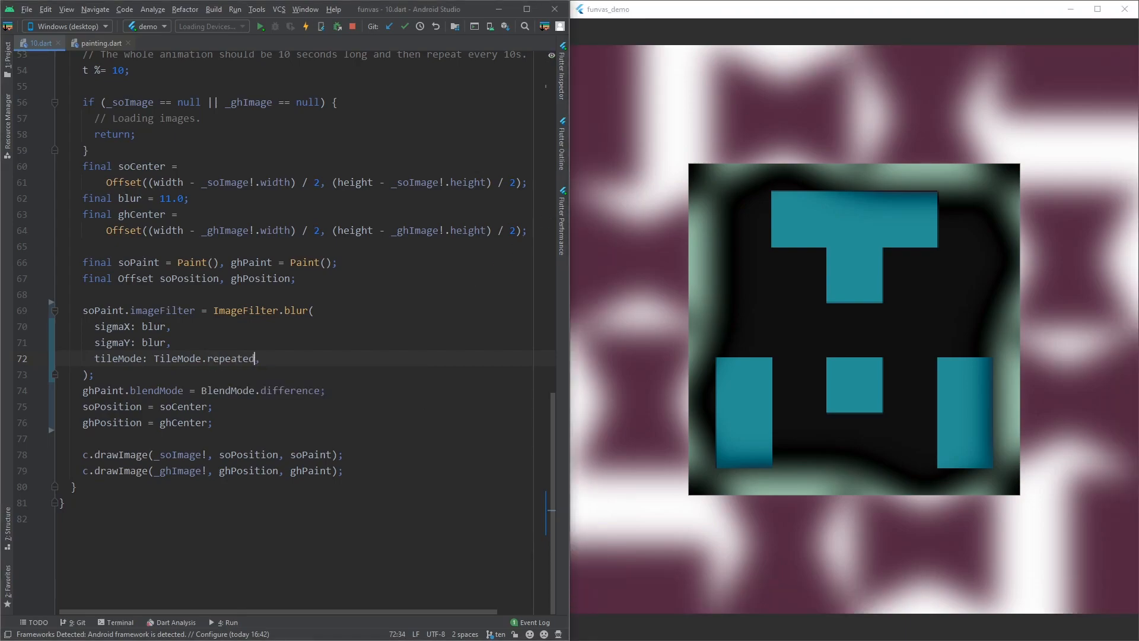
pyautogui.doubleClick(231, 357)
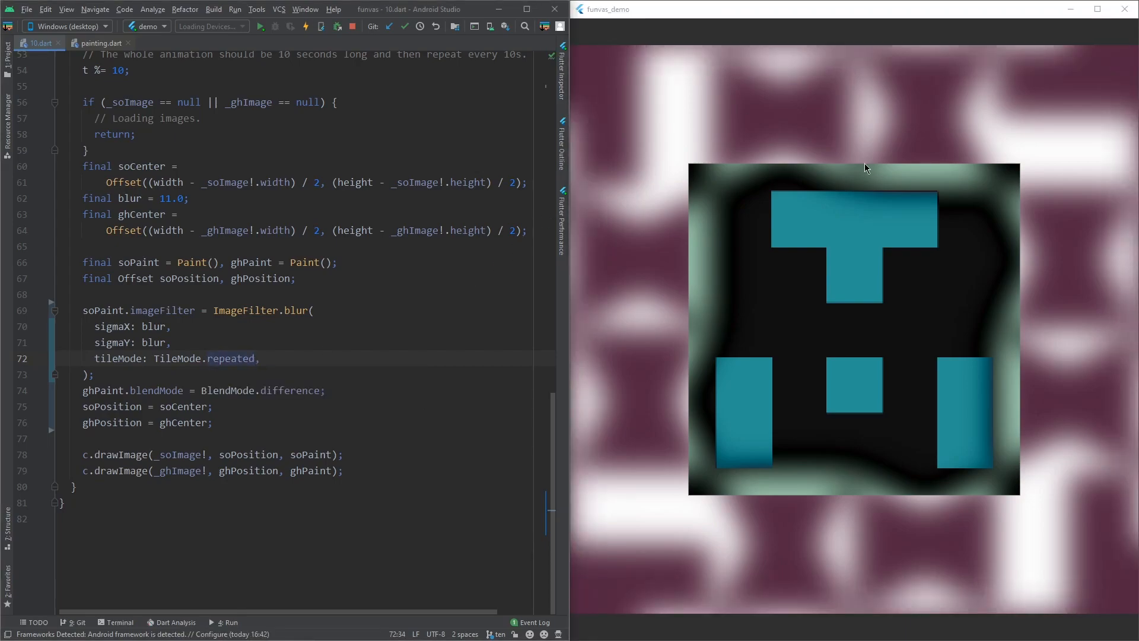
pyautogui.moveTo(1009, 91)
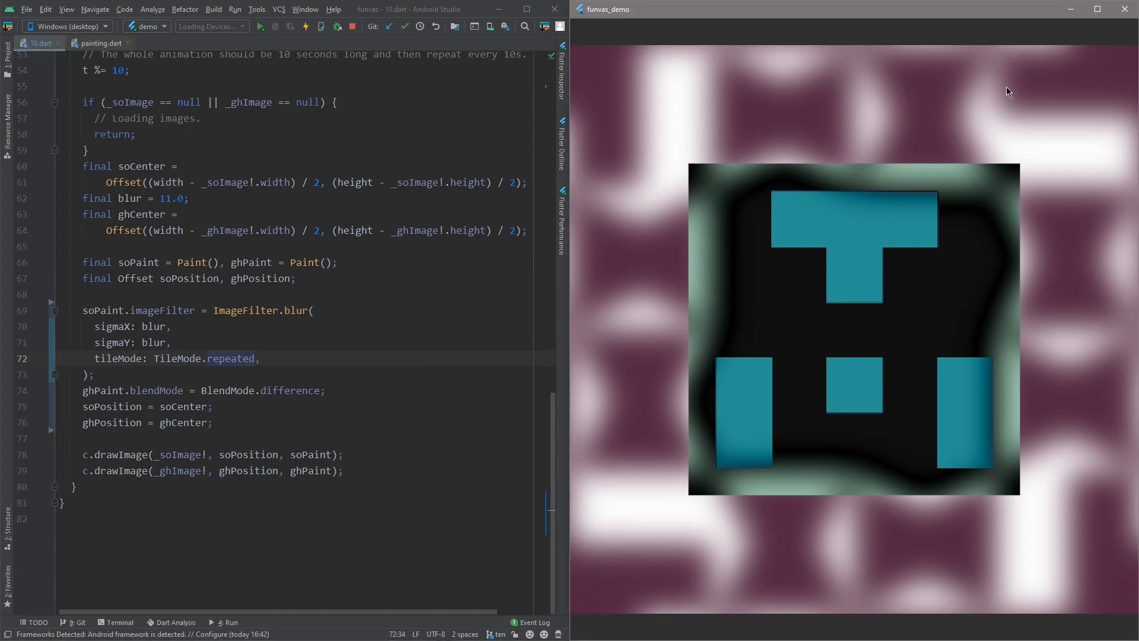
pyautogui.moveTo(1076, 60)
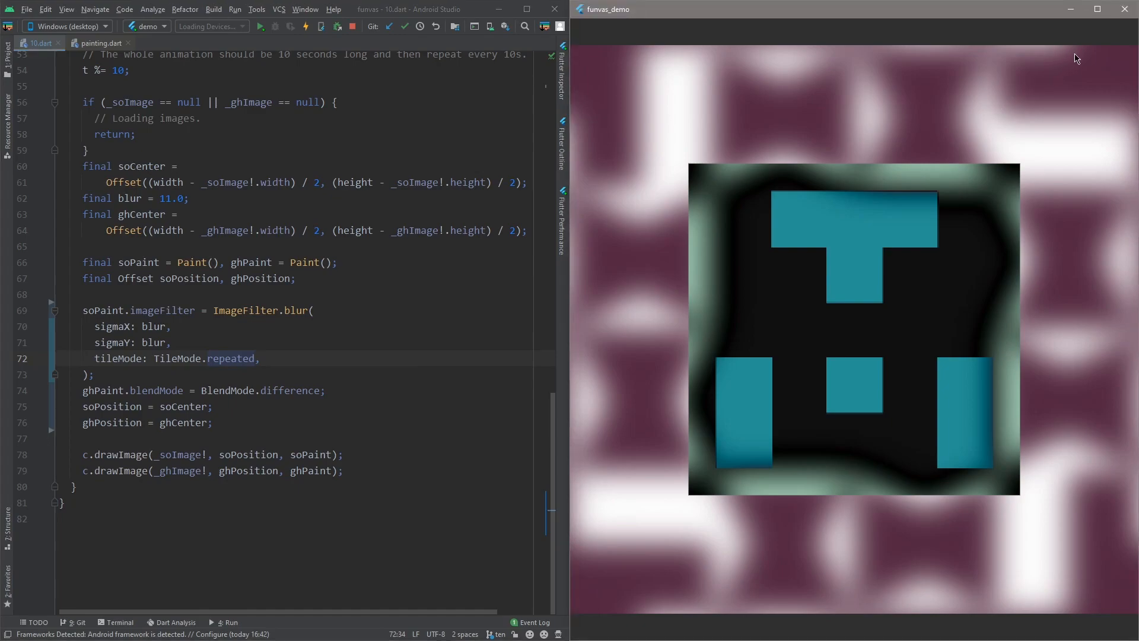
pyautogui.write('m')
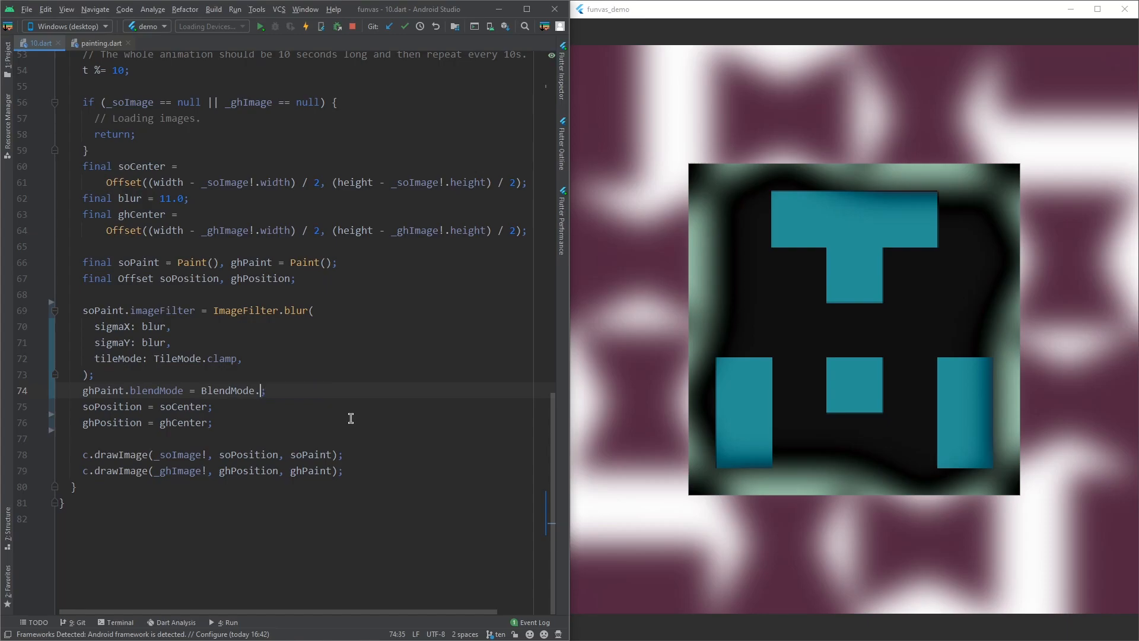
pyautogui.write('srcOver')
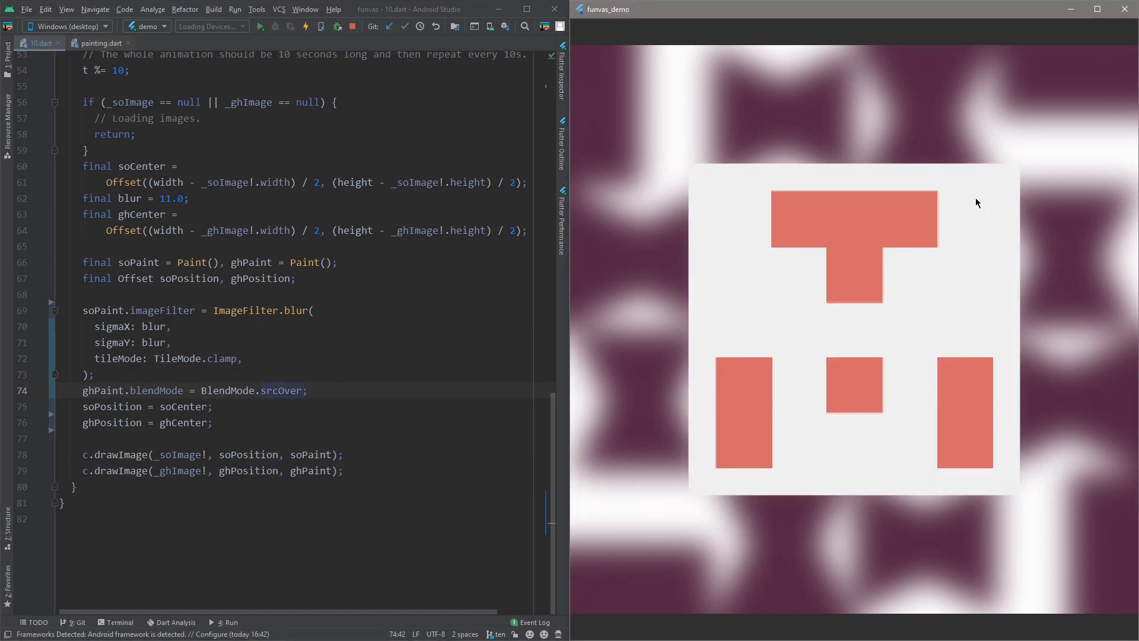
pyautogui.click(308, 364)
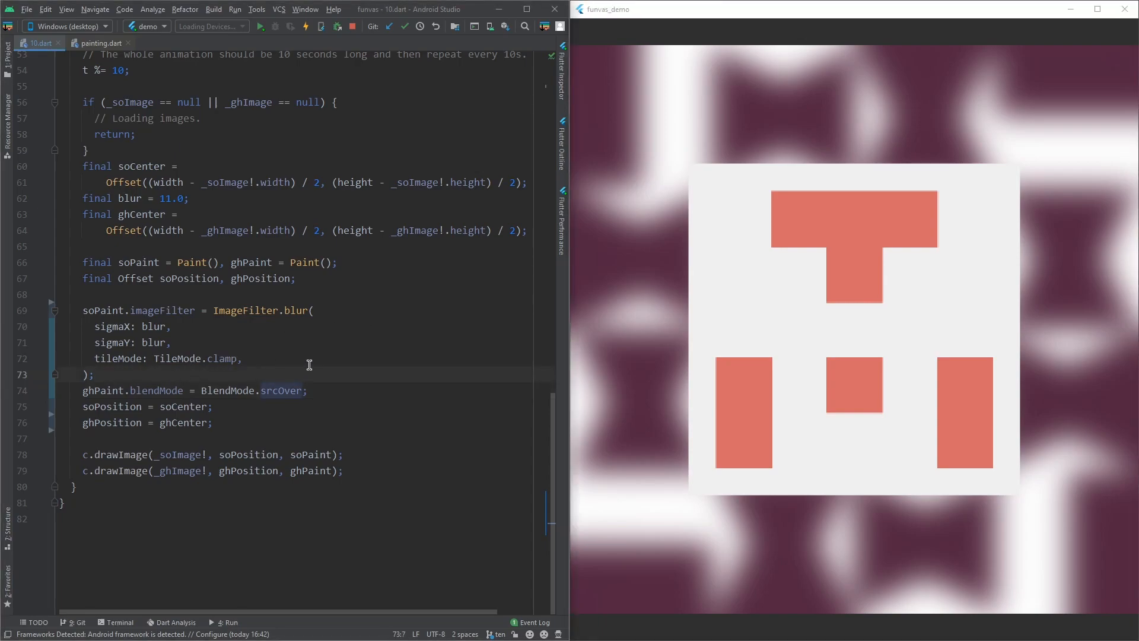
pyautogui.moveTo(94, 310); pyautogui.dragTo(95, 374)
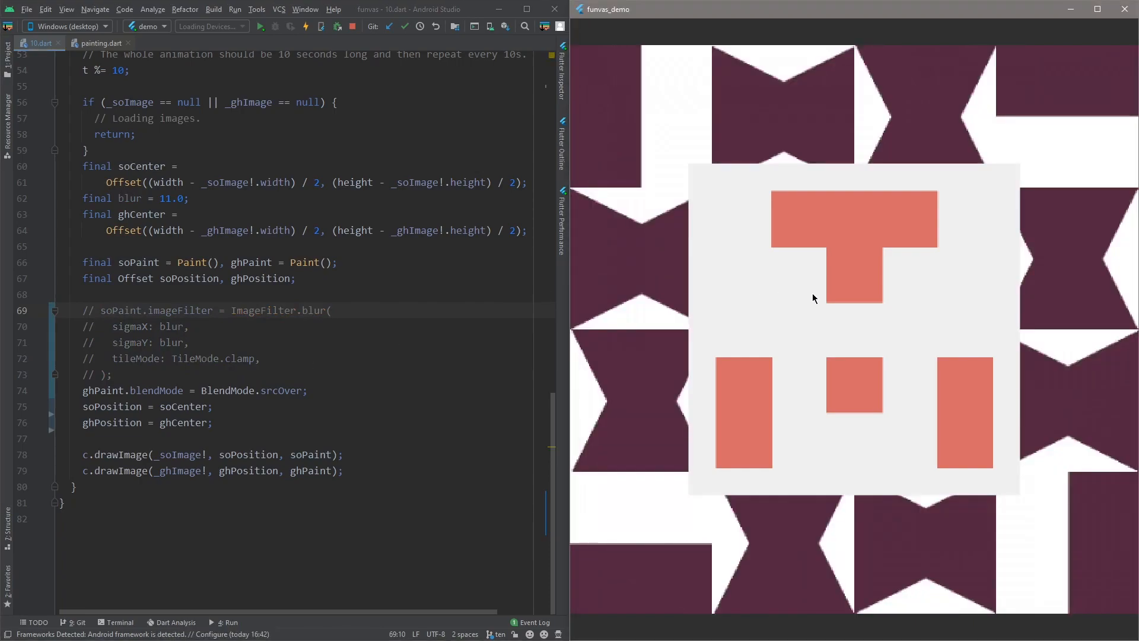
pyautogui.doubleClick(280, 390)
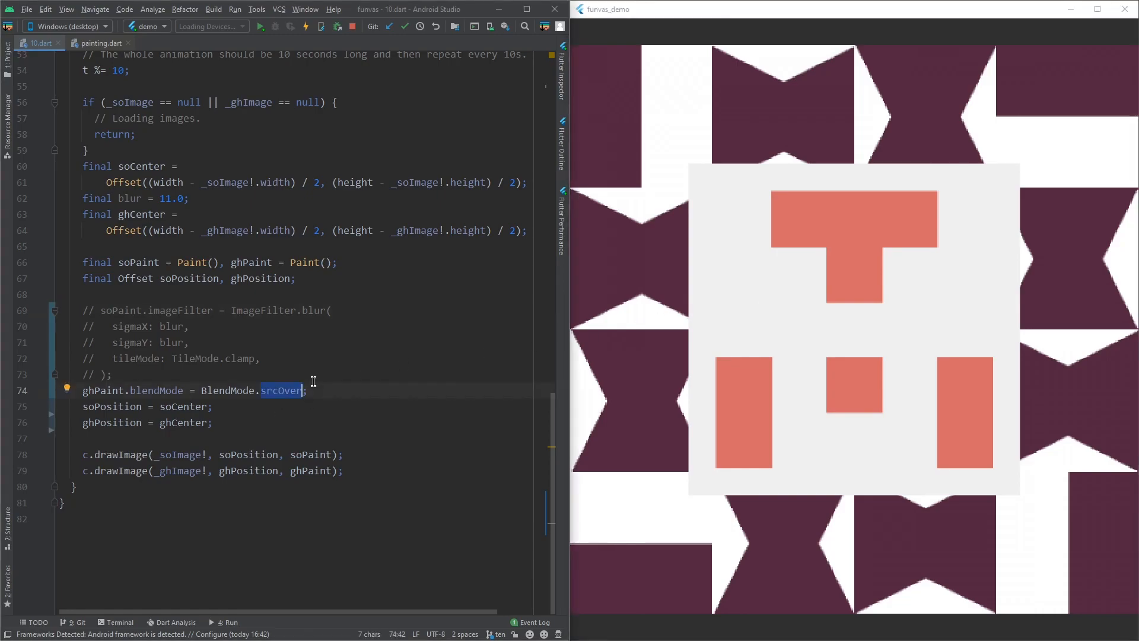
pyautogui.write('difference')
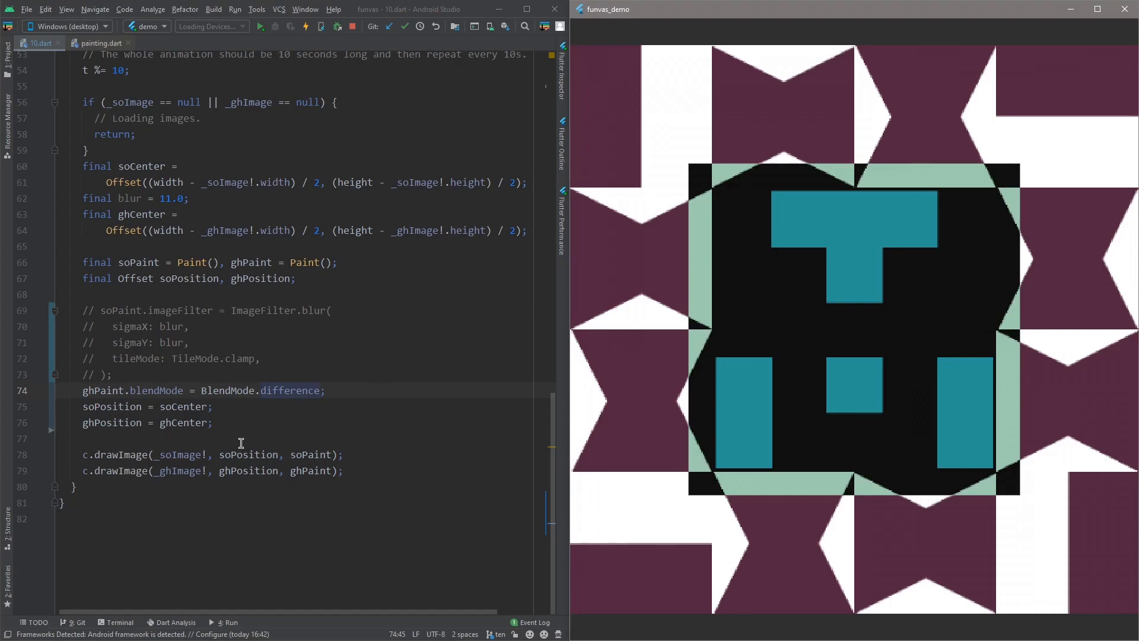
pyautogui.moveTo(111, 325); pyautogui.dragTo(112, 374)
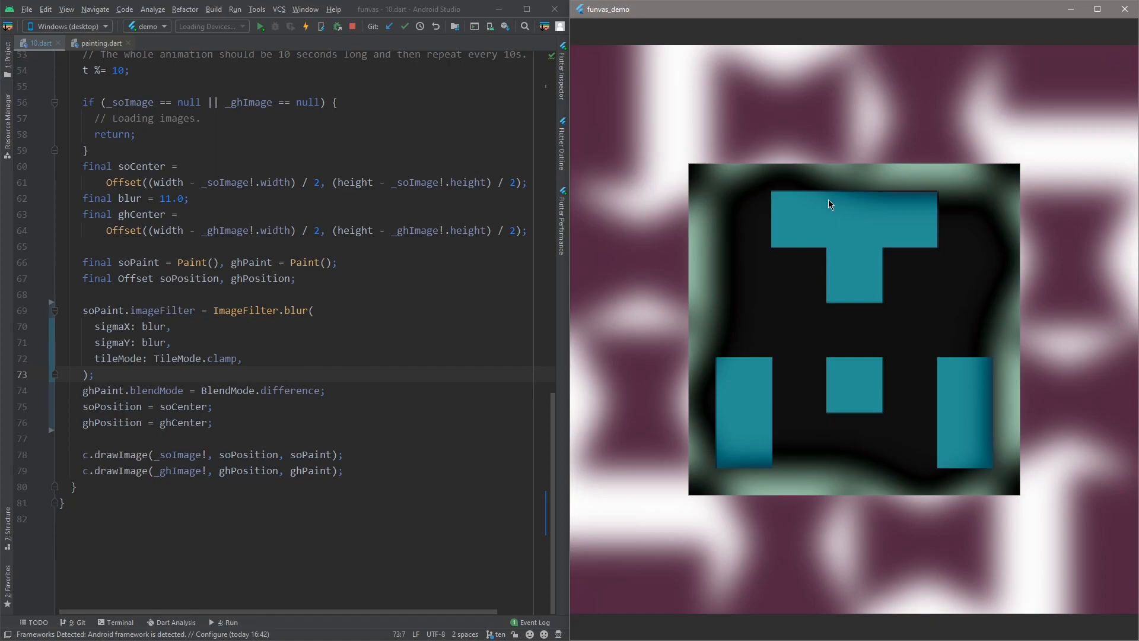
pyautogui.moveTo(691, 340)
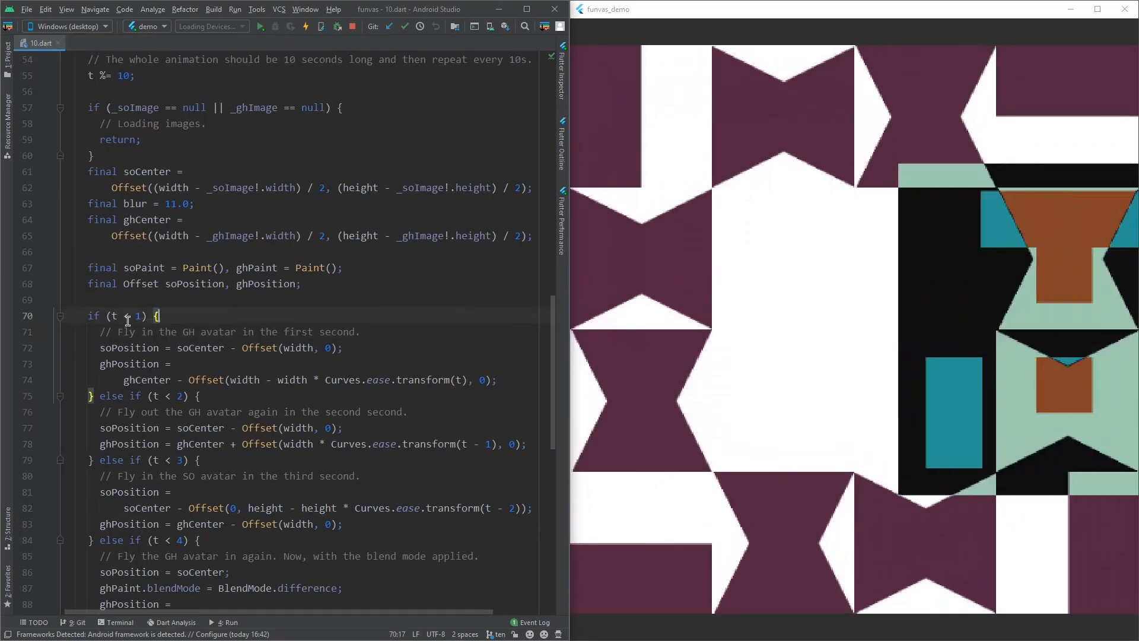
# Select the static avatar position assignments to replace them with the timed Curves.ease stage code.
pyautogui.moveTo(95, 315); pyautogui.dragTo(106, 395)
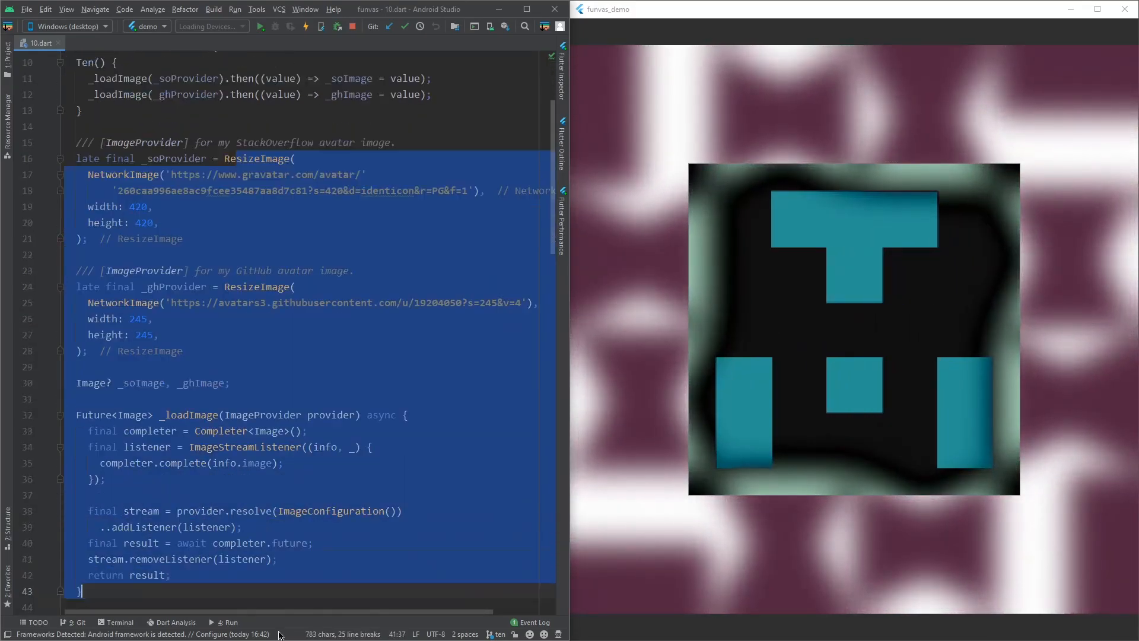
pyautogui.click(171, 575)
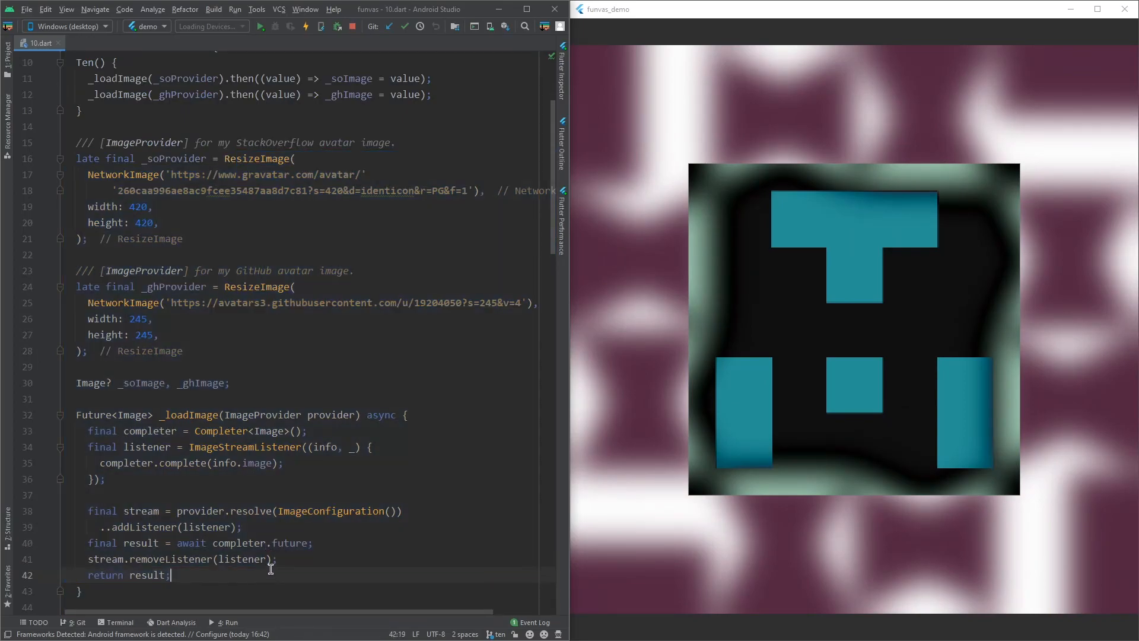
pyautogui.scroll(-3)
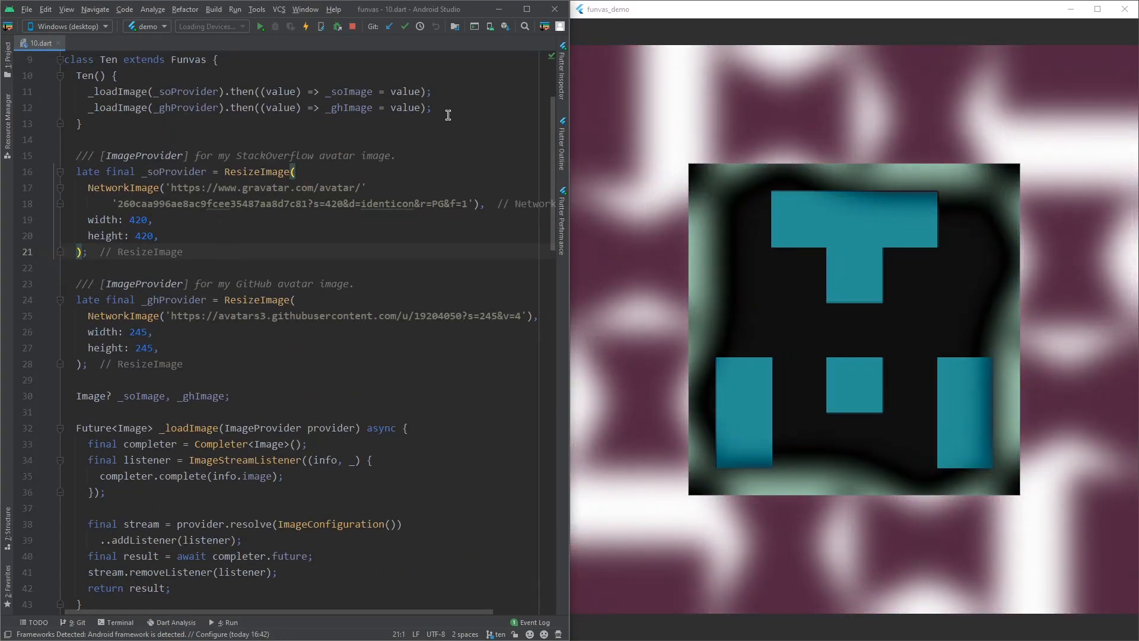
pyautogui.click(121, 108)
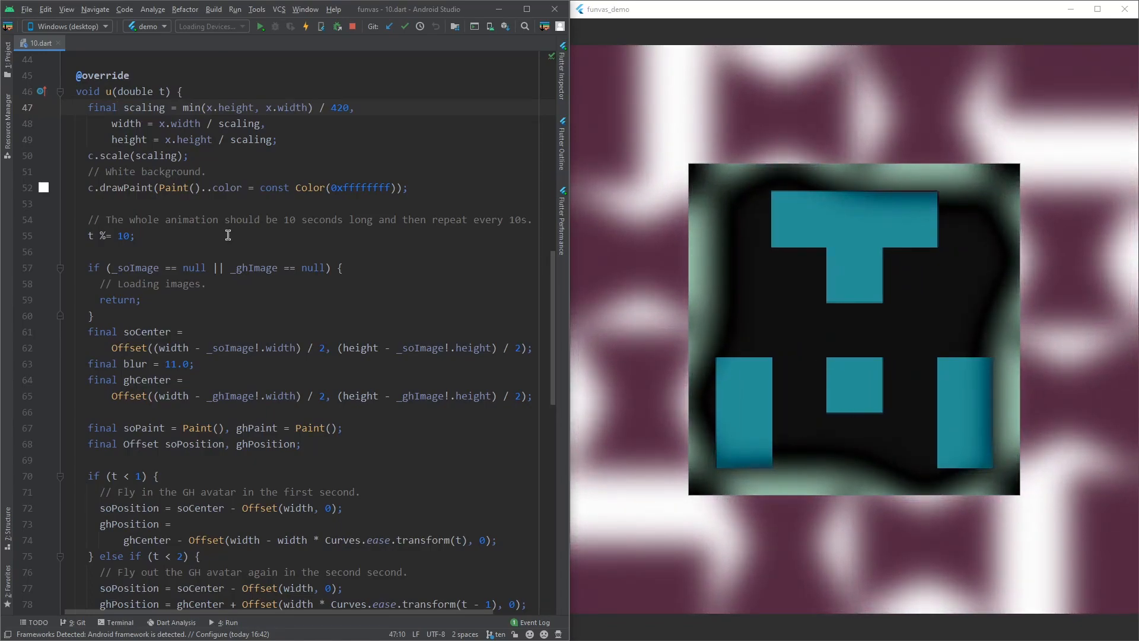
pyautogui.click(157, 476)
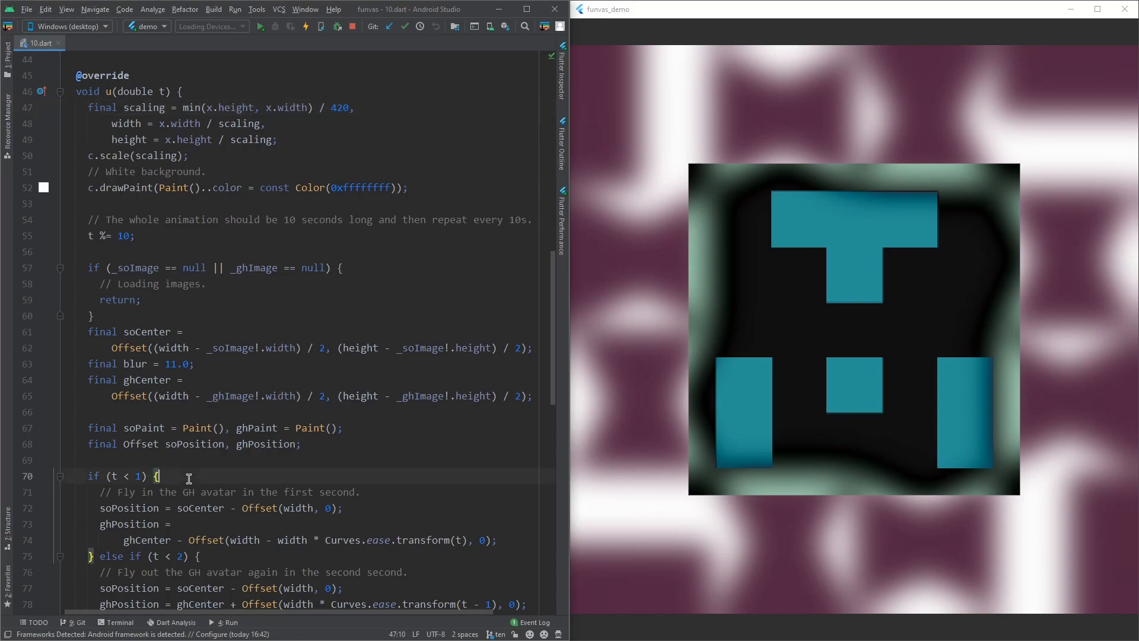
pyautogui.scroll(-3)
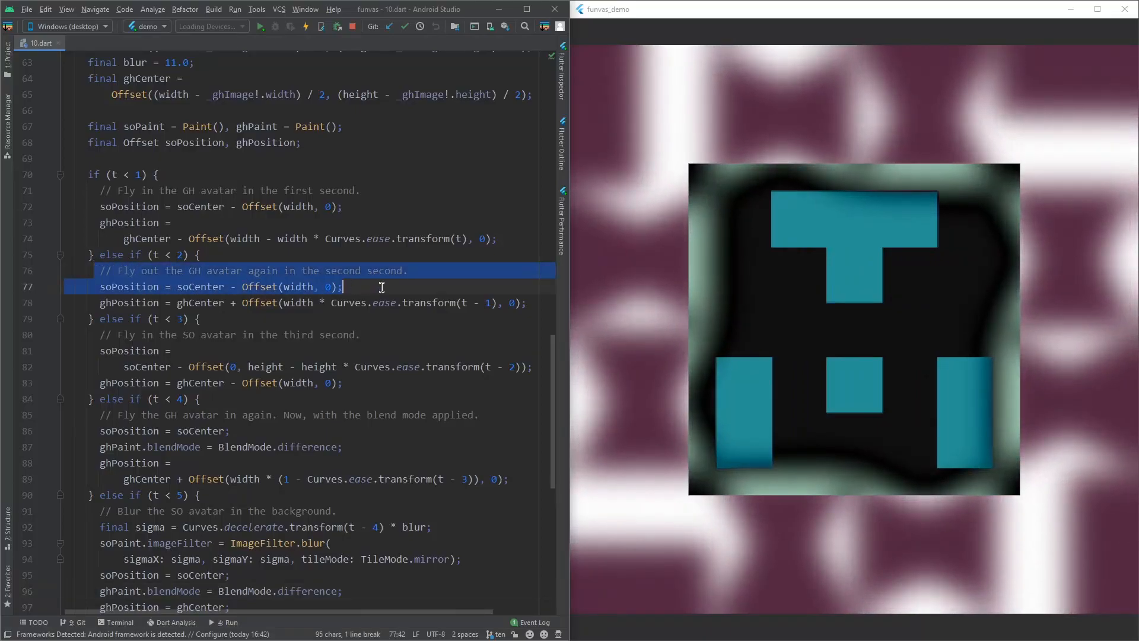
pyautogui.click(396, 302)
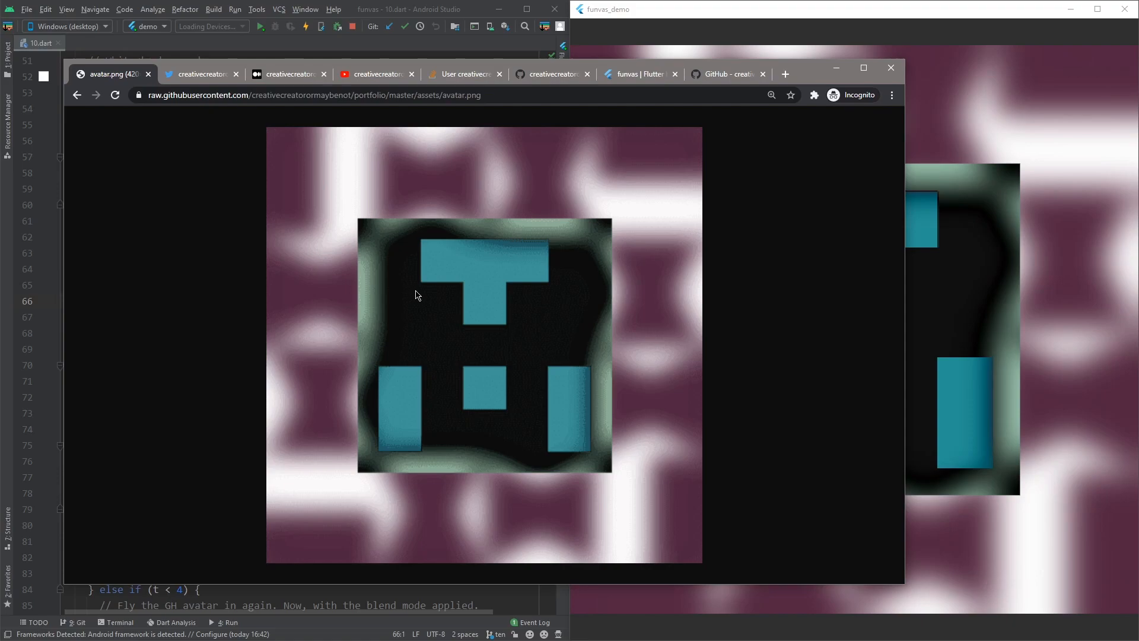
pyautogui.moveTo(451, 286)
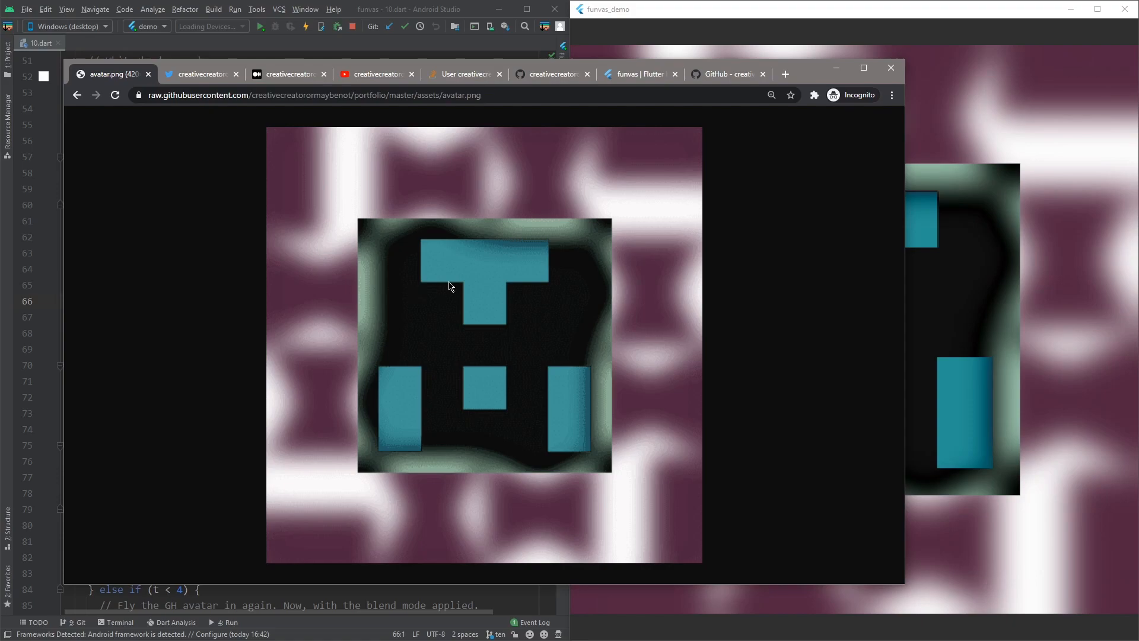